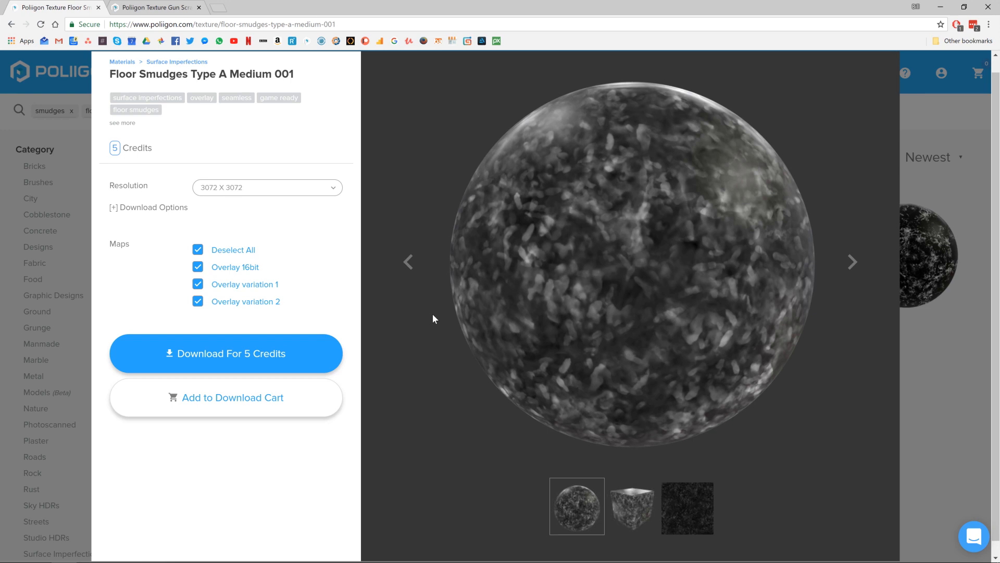
pyautogui.moveTo(165, 21)
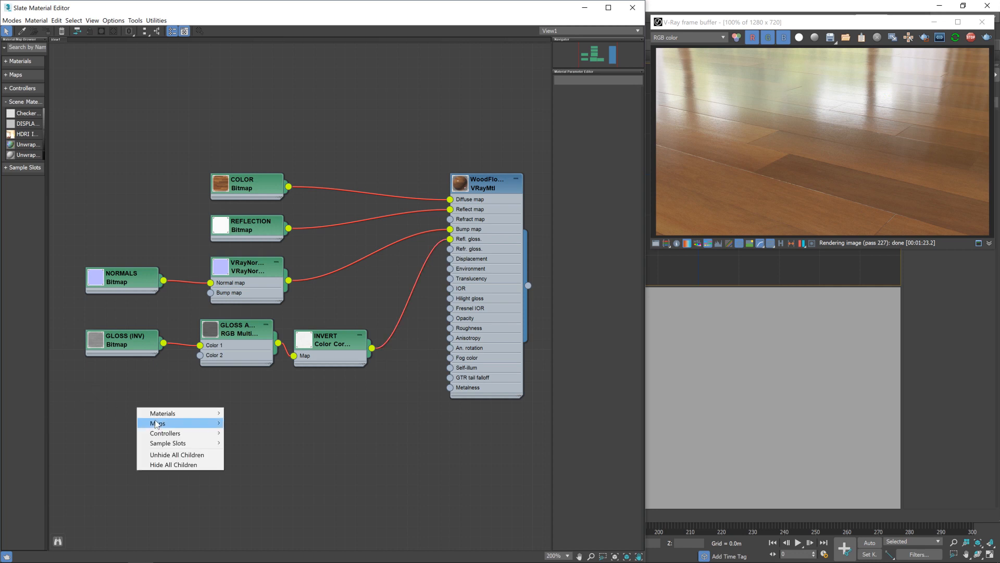
# - Add a new Bitmap map node from Maps > General for the smudges overlay
pyautogui.click(117, 415)
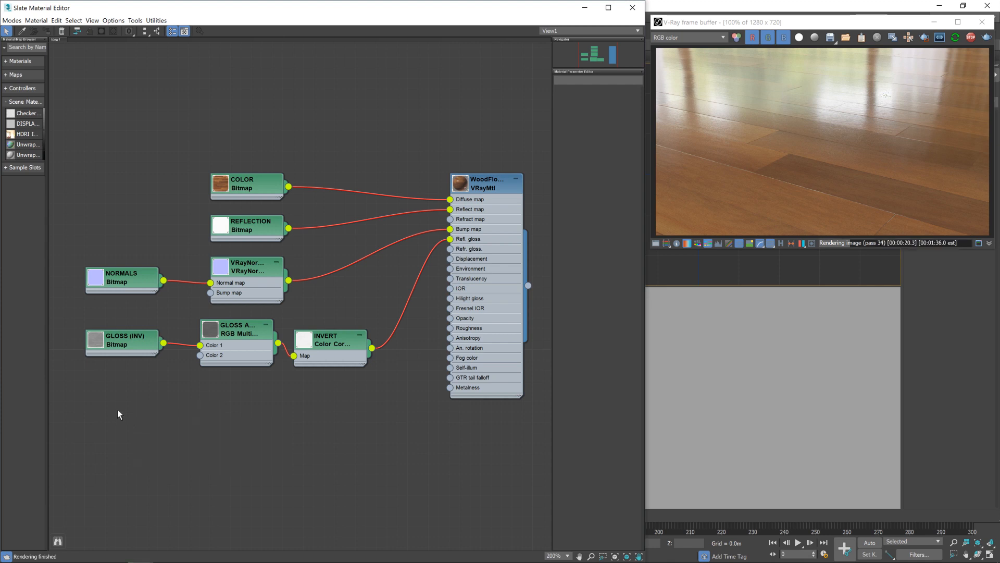
pyautogui.rightClick(118, 414)
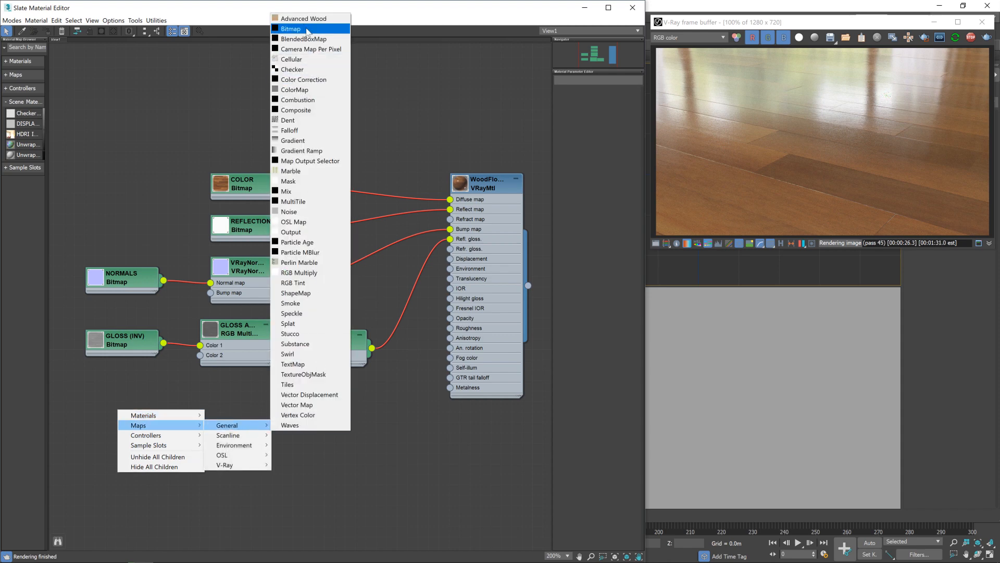
pyautogui.click(291, 28)
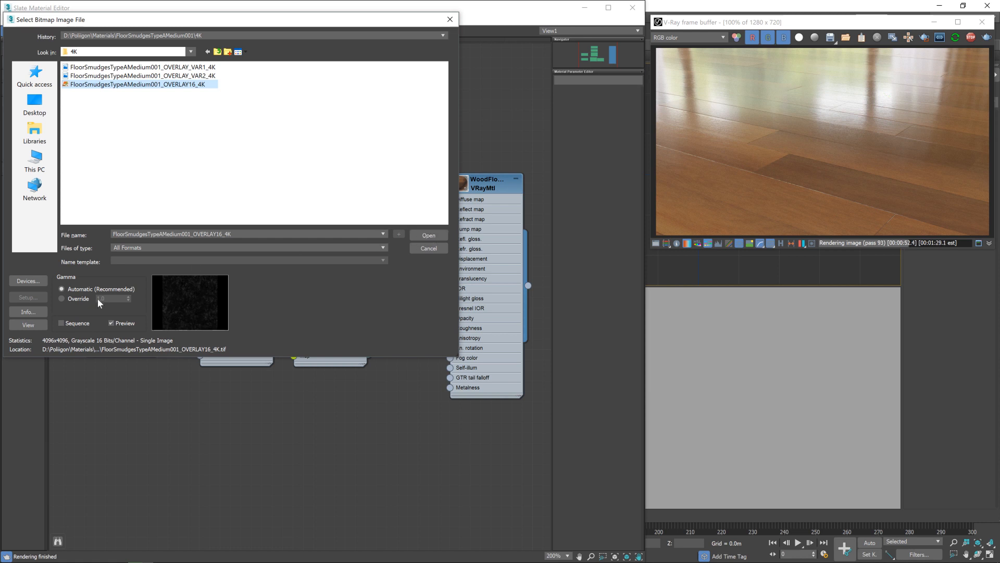
# - Load FloorSmudgesTypeAMedium001_OVERLAY16_4K into the bitmap with gamma override 1.0
pyautogui.click(61, 299)
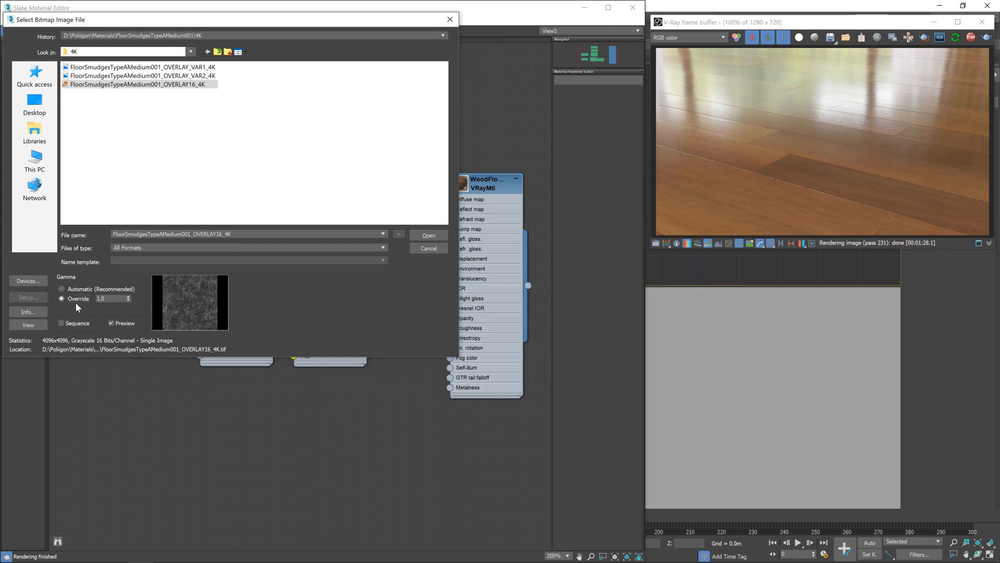
pyautogui.click(429, 234)
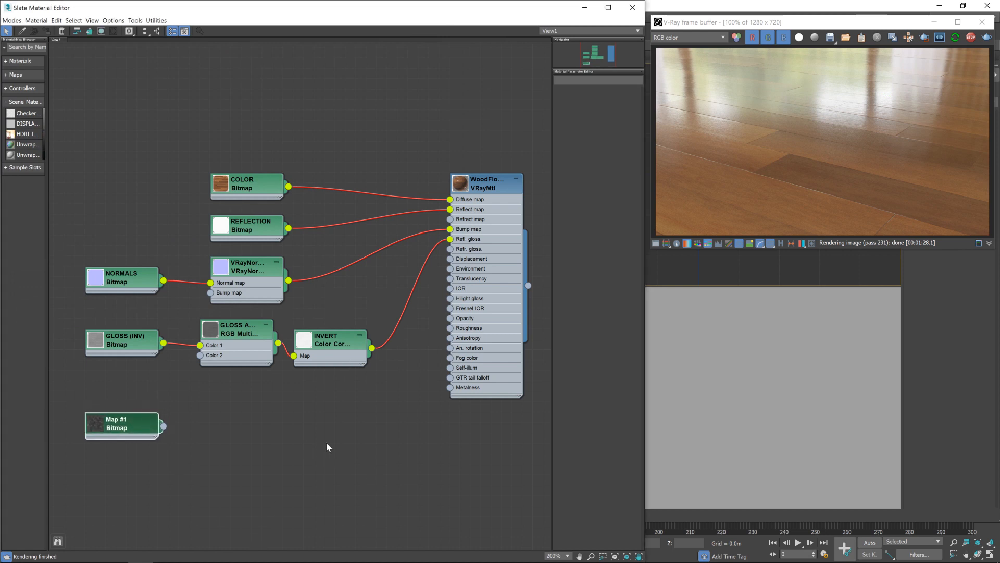
# - Create a VRayLightMtl and feed the smudges bitmap into its light colour for preview
pyautogui.rightClick(328, 447)
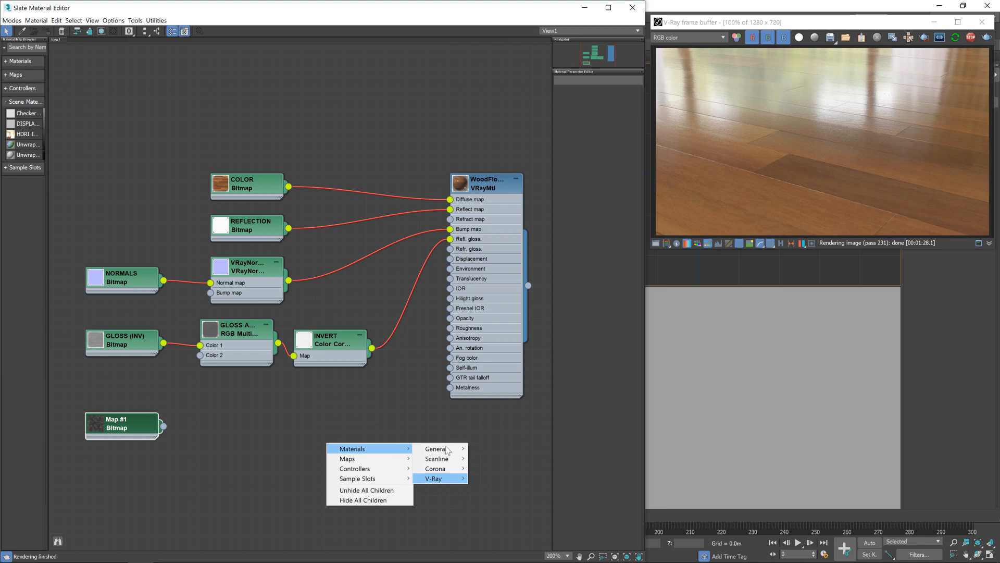
pyautogui.click(433, 478)
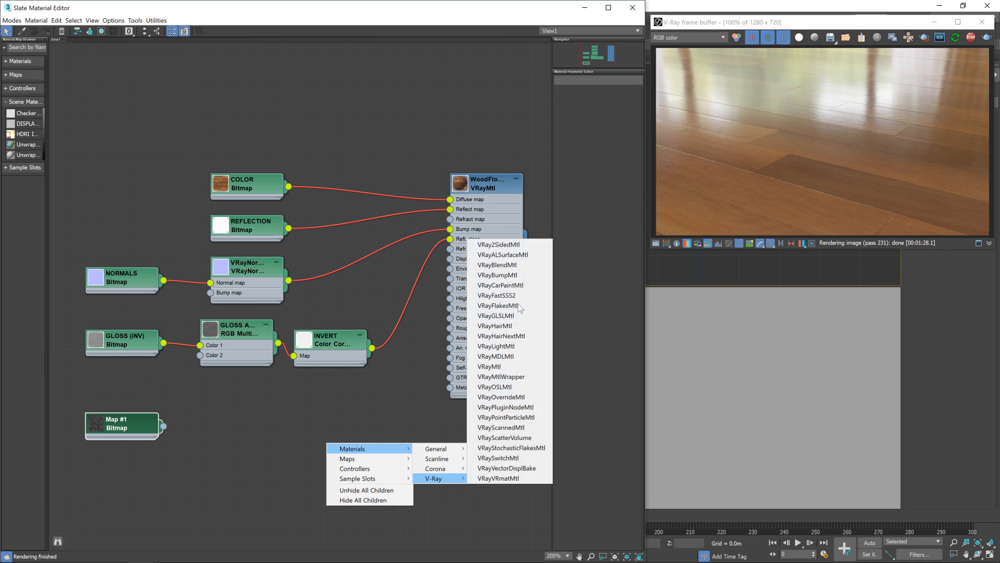
pyautogui.moveTo(504, 397)
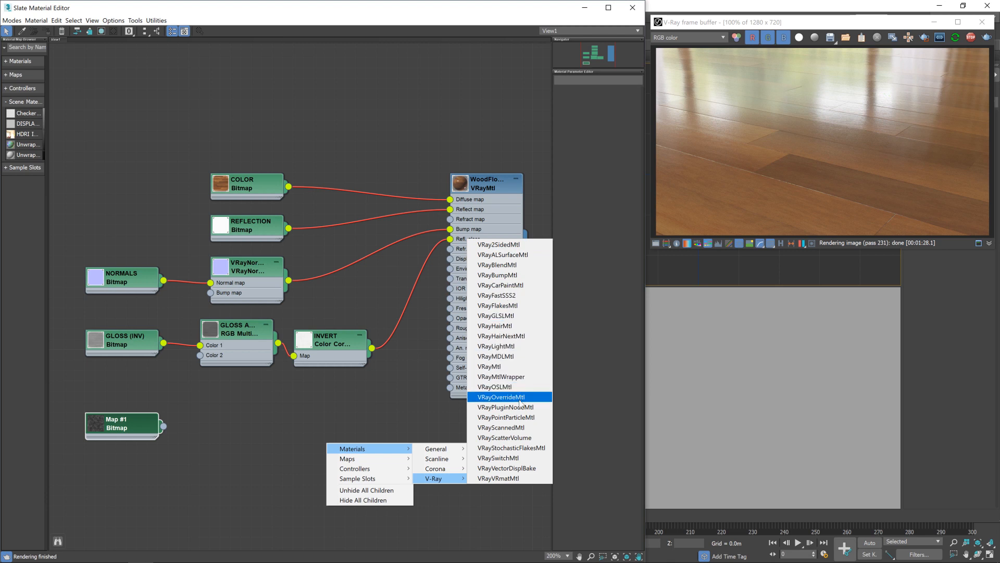
pyautogui.click(496, 346)
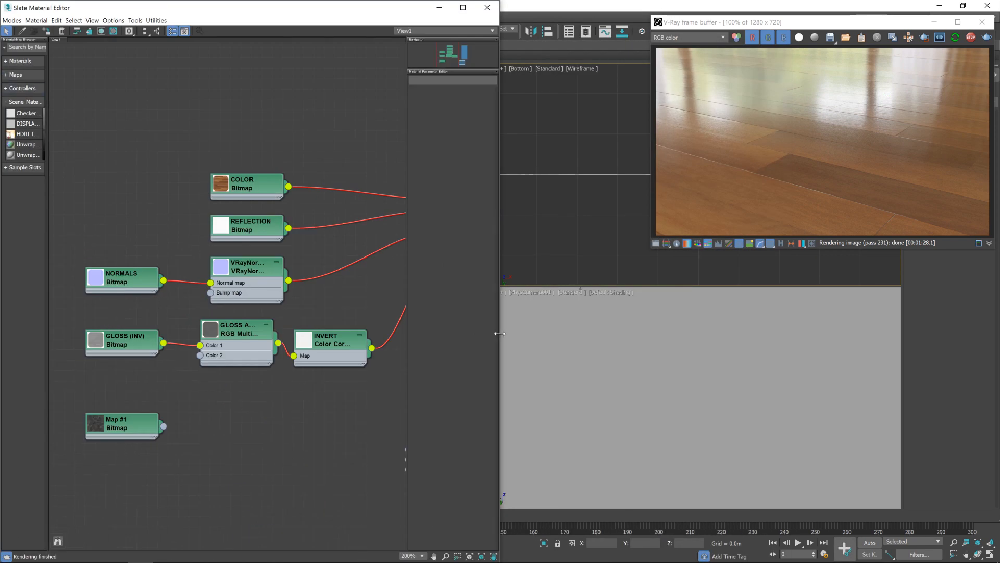
pyautogui.rightClick(445, 435)
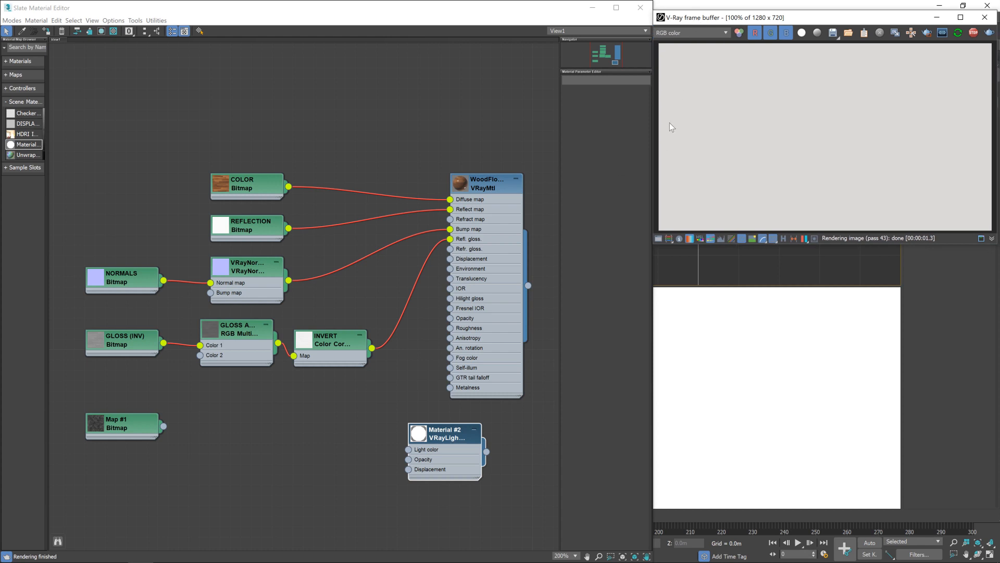
pyautogui.moveTo(482, 174)
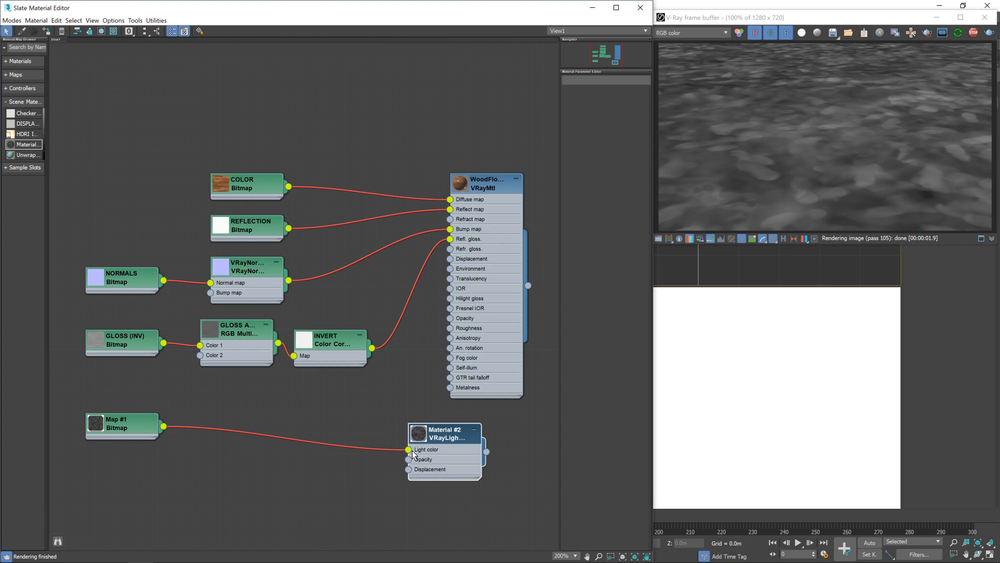
# - Review the smudges bitmap's Coordinates: tiling 0.7 both ways, U offset 0.2
pyautogui.doubleClick(121, 422)
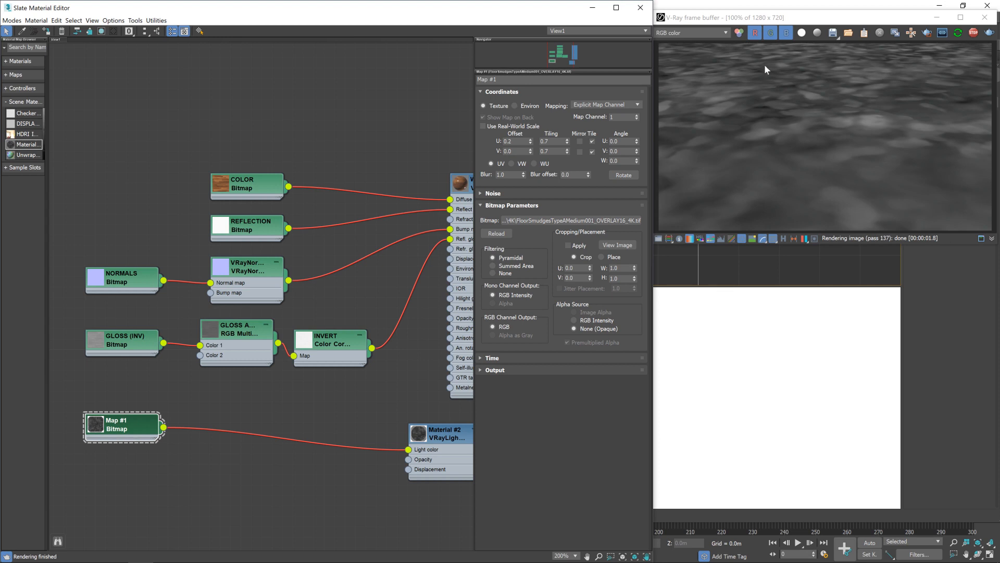
pyautogui.moveTo(870, 76)
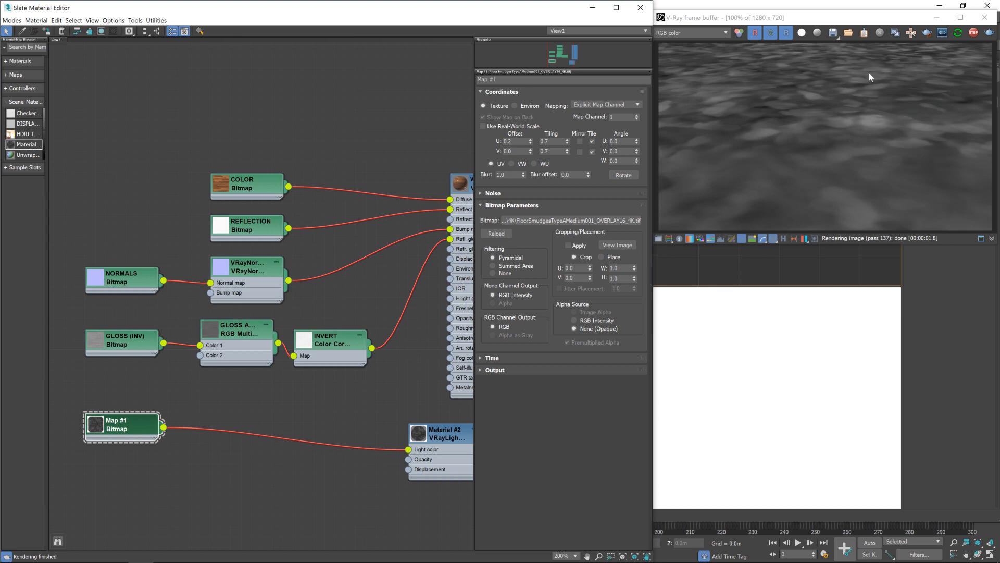
pyautogui.moveTo(862, 79)
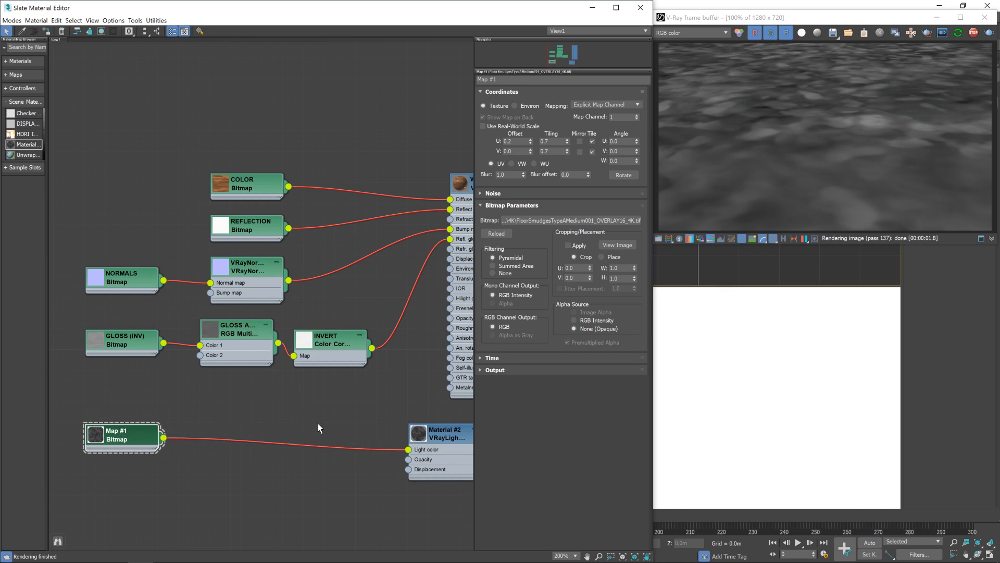
pyautogui.moveTo(183, 461)
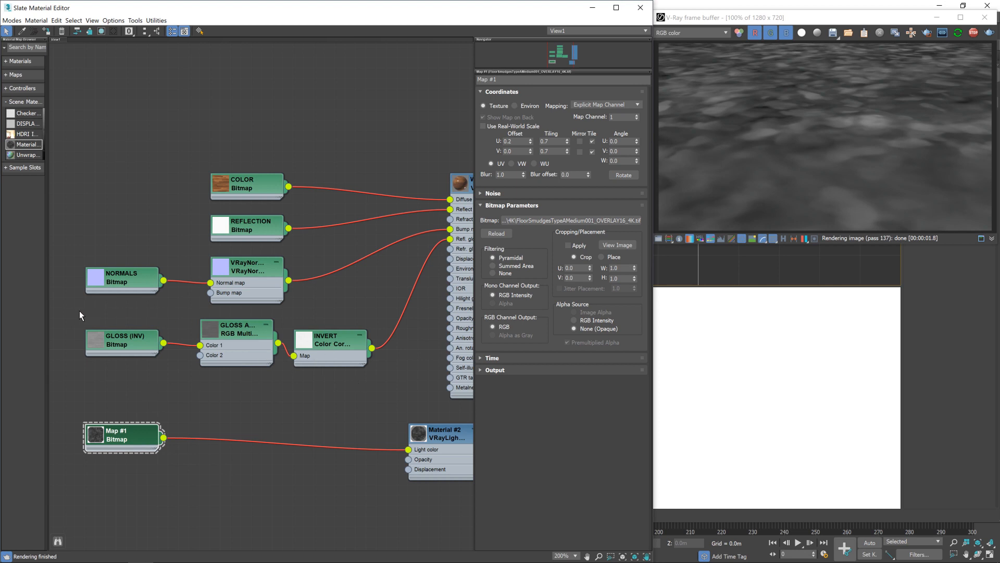
pyautogui.moveTo(154, 353)
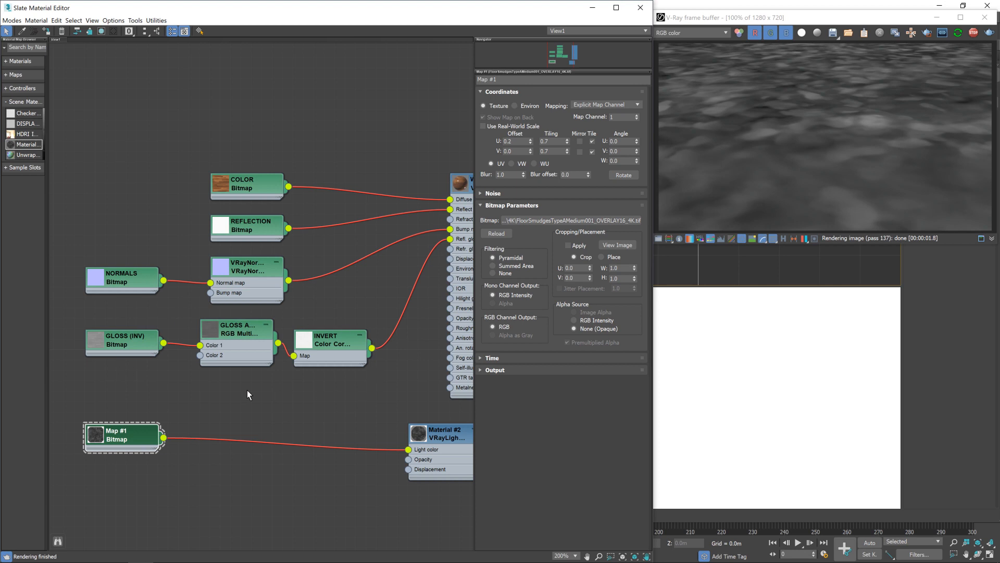
# - Make room in the gloss chain around the GLOSS (INV) bitmap and multiply node
pyautogui.click(131, 338)
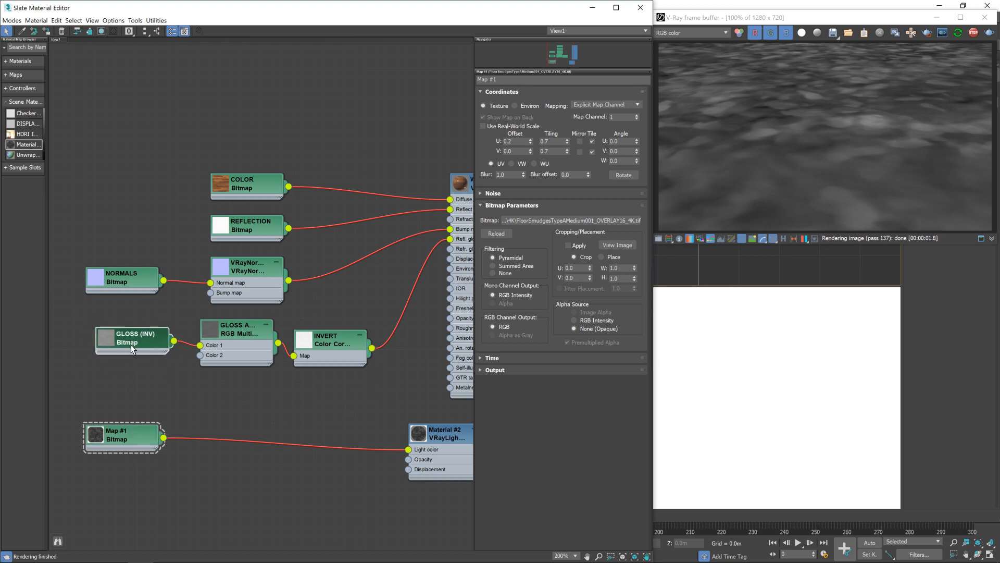
pyautogui.click(124, 338)
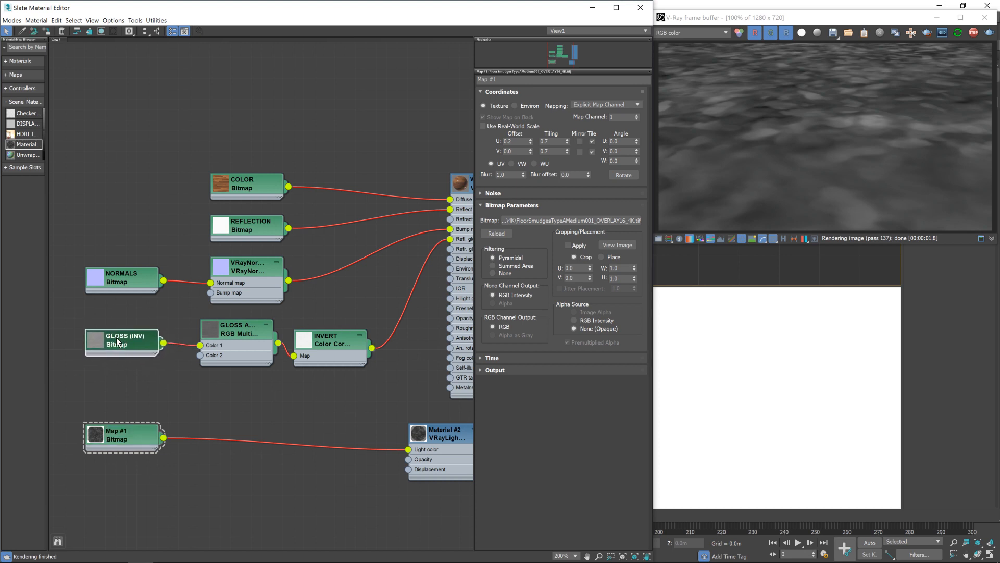
pyautogui.moveTo(131, 349)
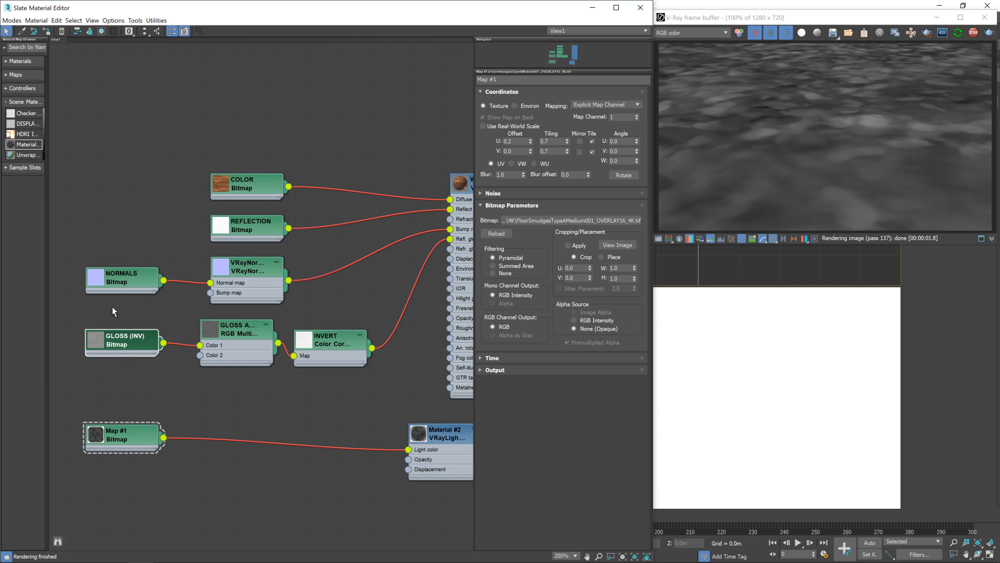
pyautogui.click(237, 328)
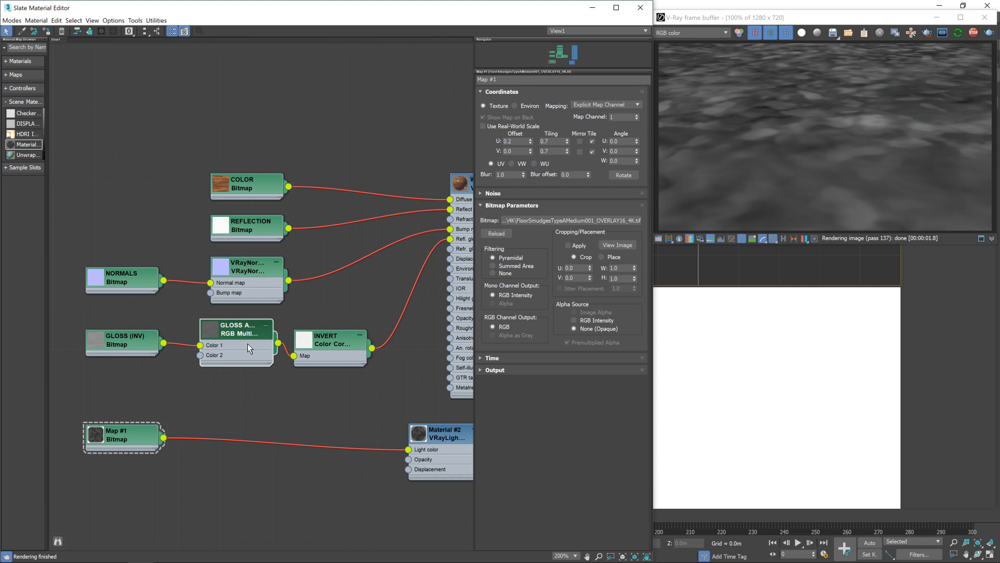
pyautogui.moveTo(309, 355)
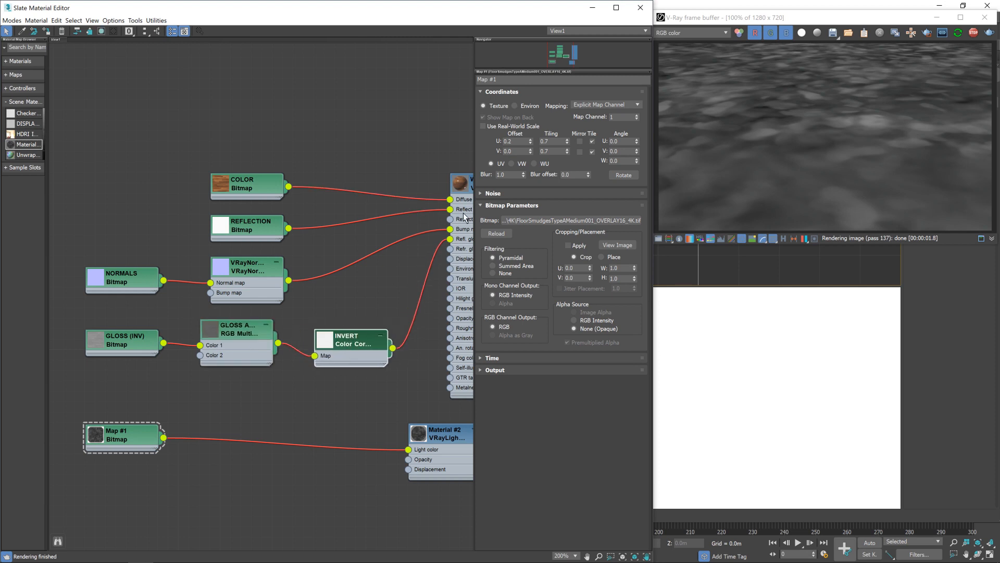
pyautogui.moveTo(467, 257)
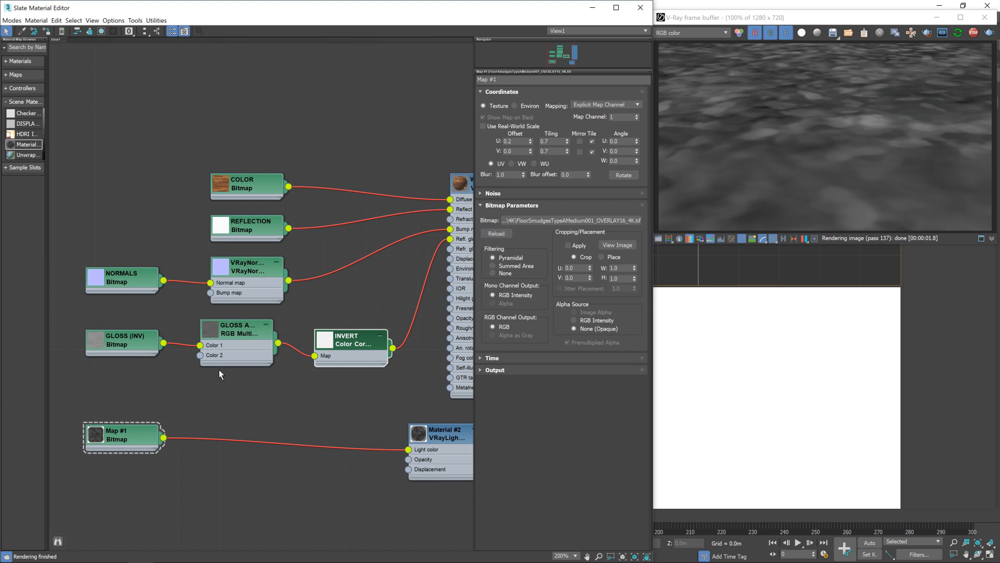
pyautogui.moveTo(161, 332)
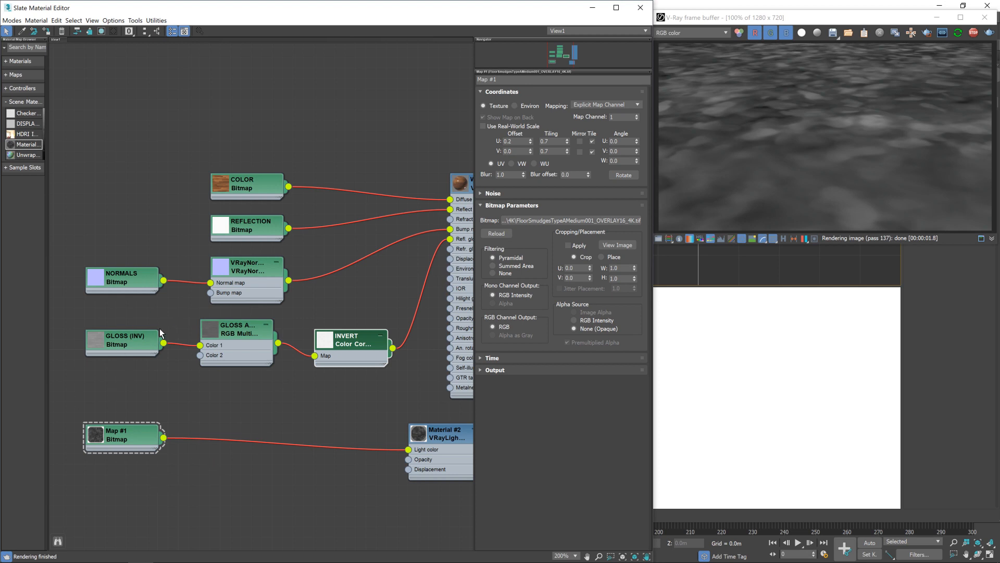
pyautogui.click(243, 337)
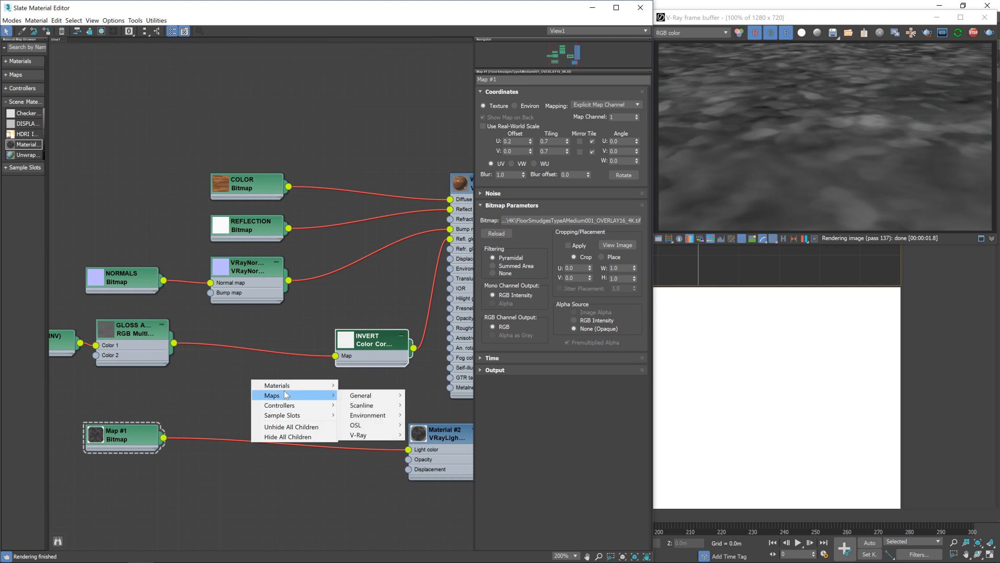
# - Add a Composite map between the gloss RGB Multiply and the INVERT node
pyautogui.click(359, 435)
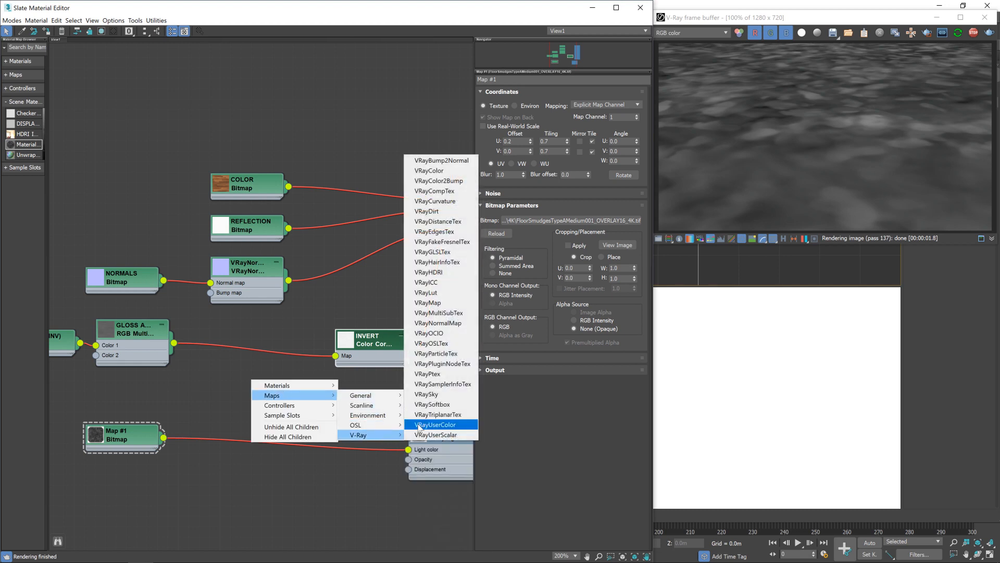
pyautogui.click(361, 394)
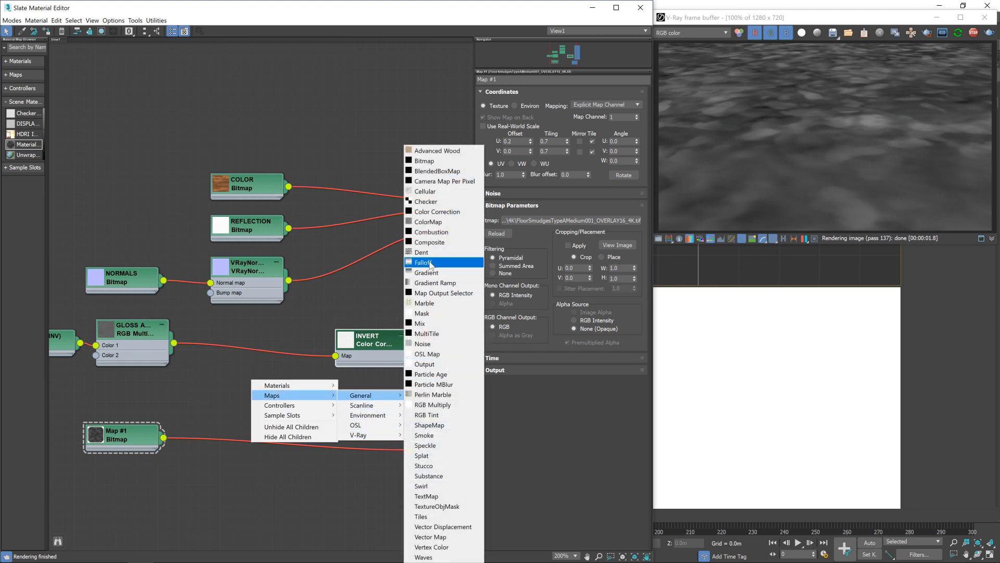
pyautogui.moveTo(431, 231)
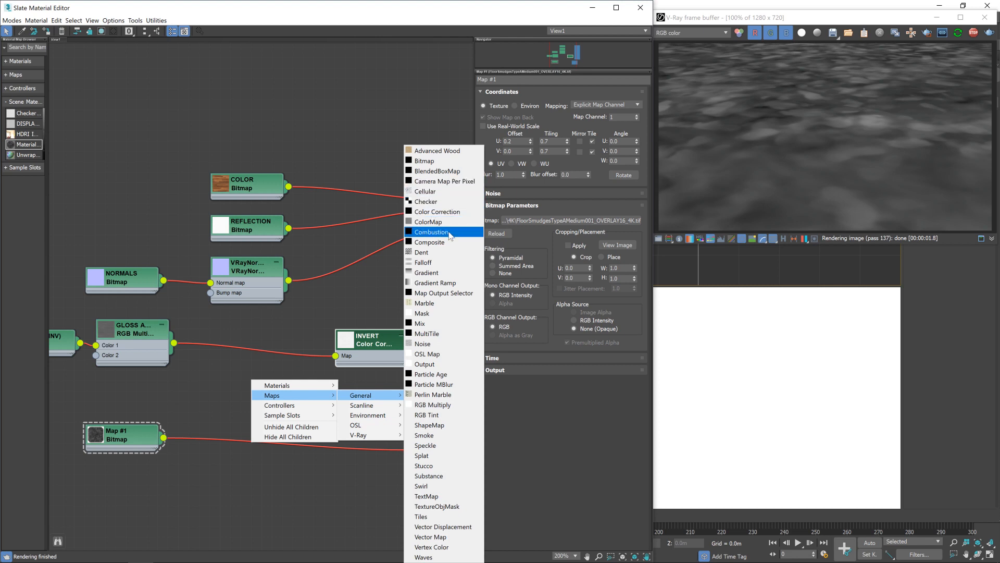
pyautogui.click(429, 242)
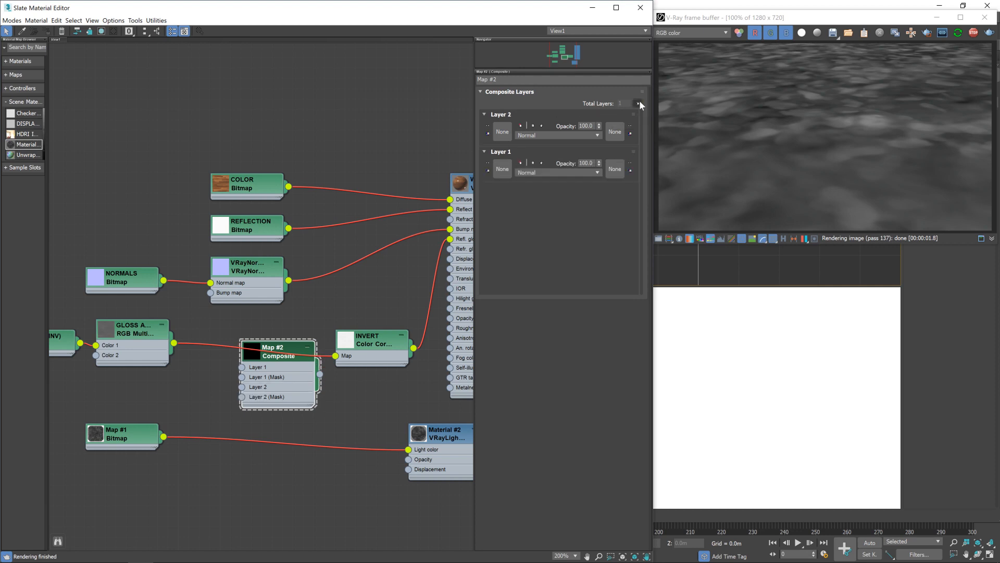
pyautogui.moveTo(637, 103)
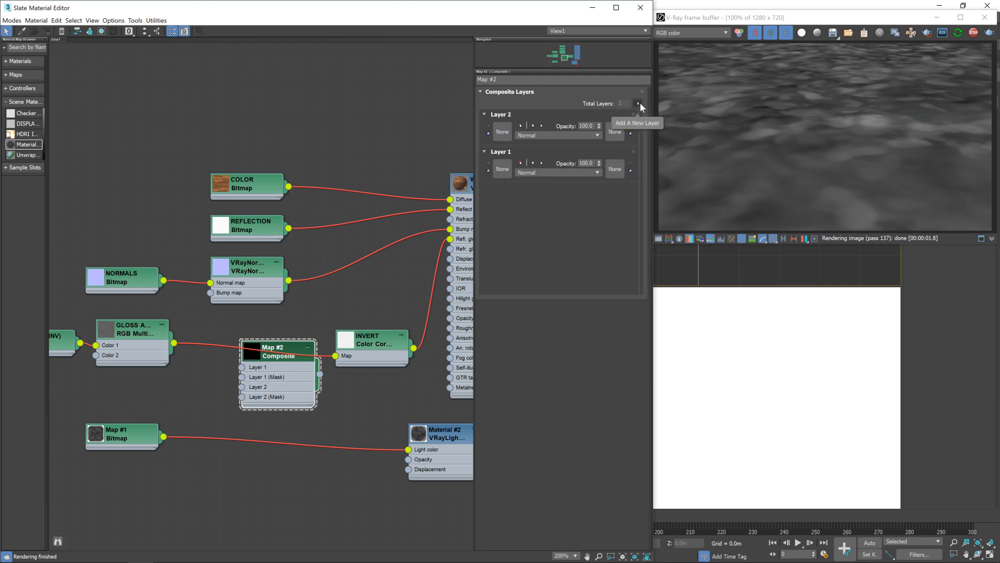
pyautogui.moveTo(154, 355)
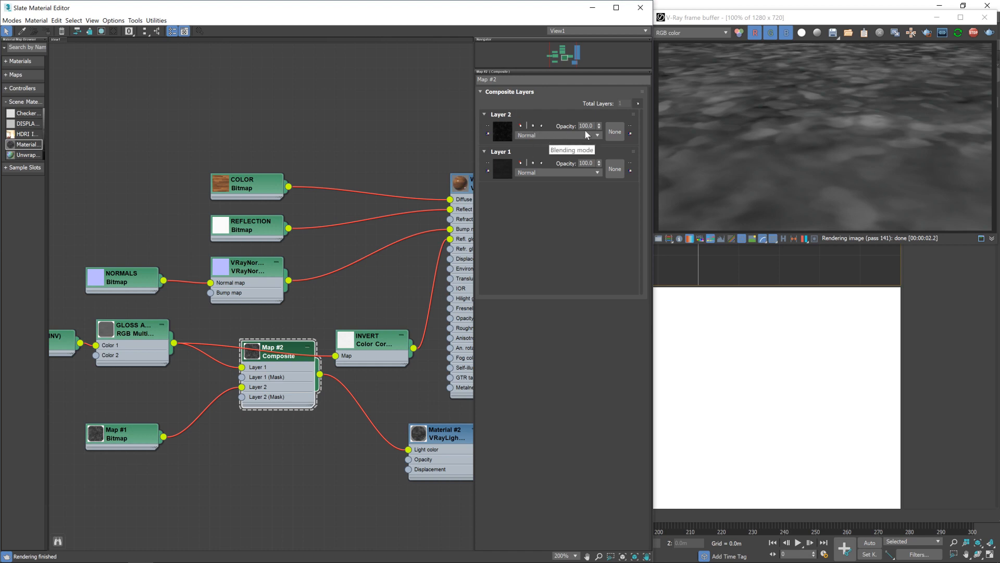
pyautogui.moveTo(598, 129)
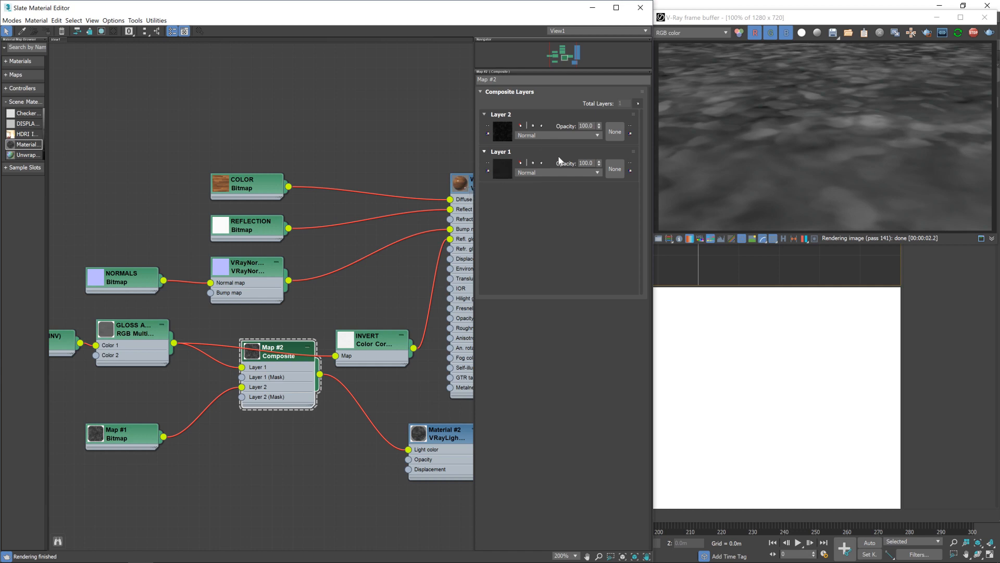
pyautogui.moveTo(538, 163)
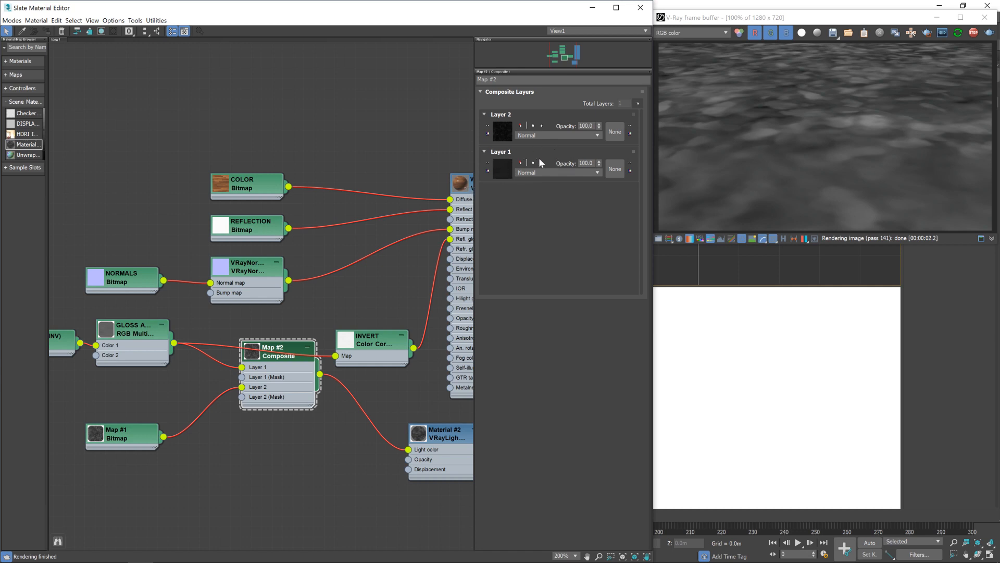
# - Set Composite layer 2 to 100 opacity and Screen blending mode
pyautogui.tripleClick(585, 126)
pyautogui.write('0')
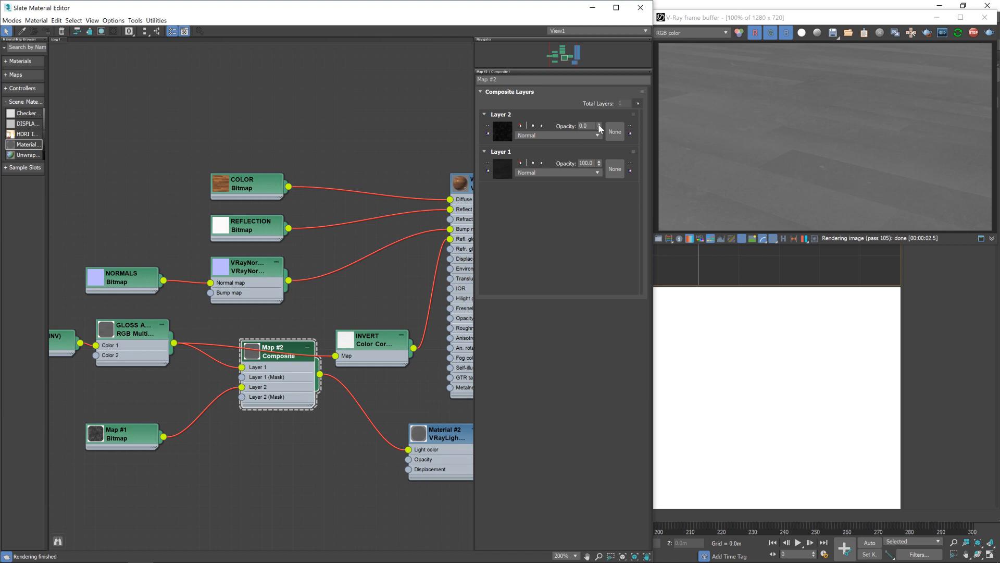
pyautogui.click(598, 124)
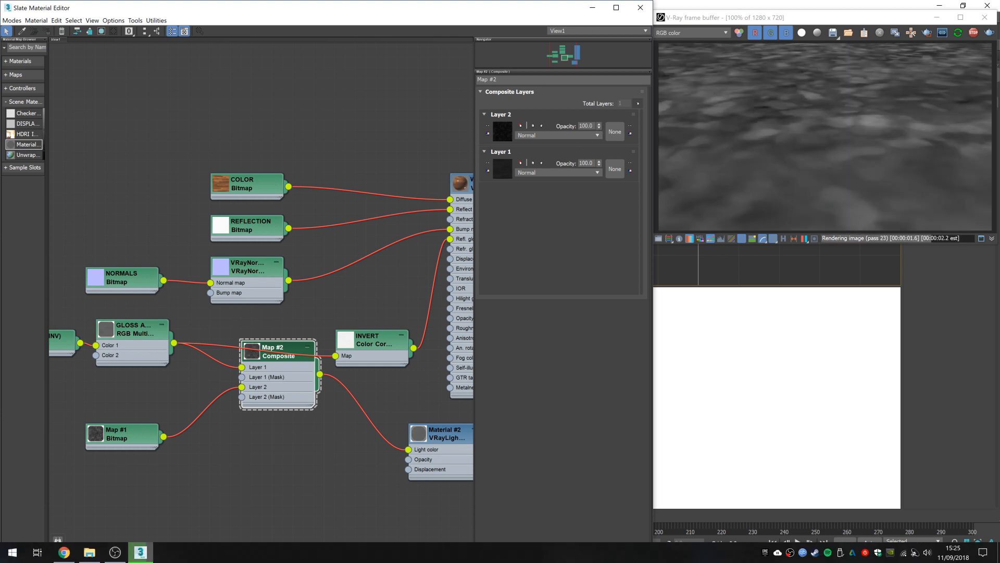
pyautogui.click(557, 134)
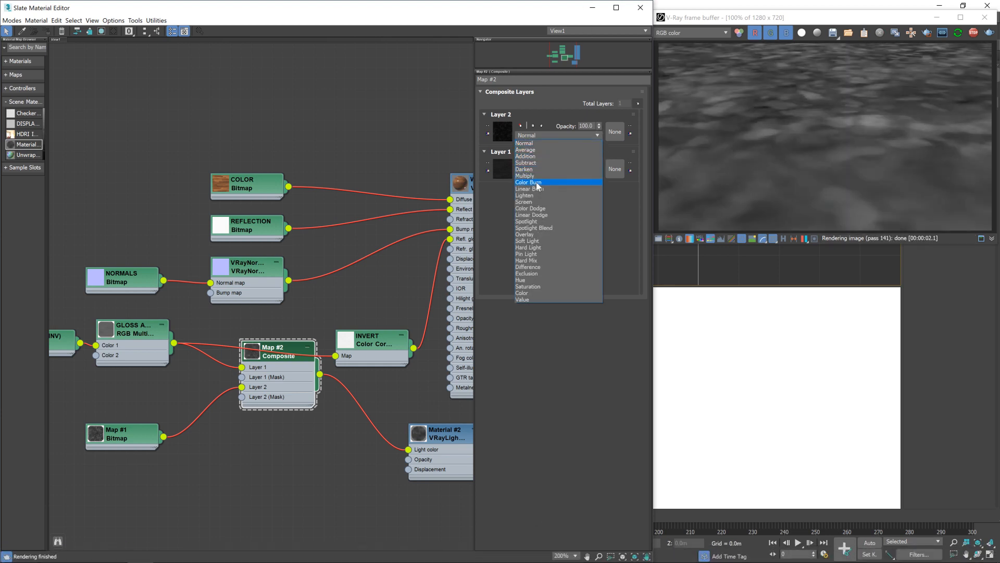
pyautogui.click(524, 201)
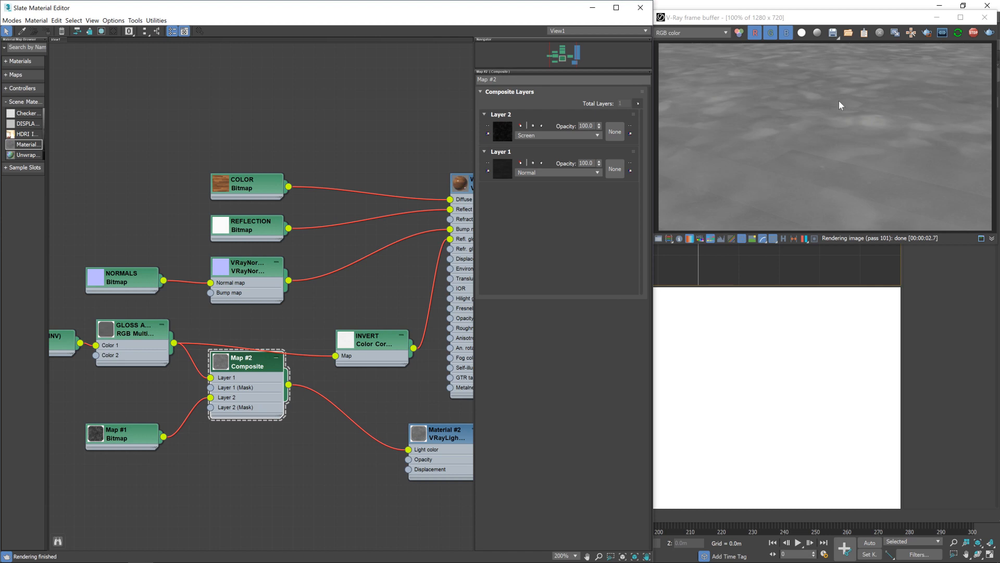
pyautogui.moveTo(836, 137)
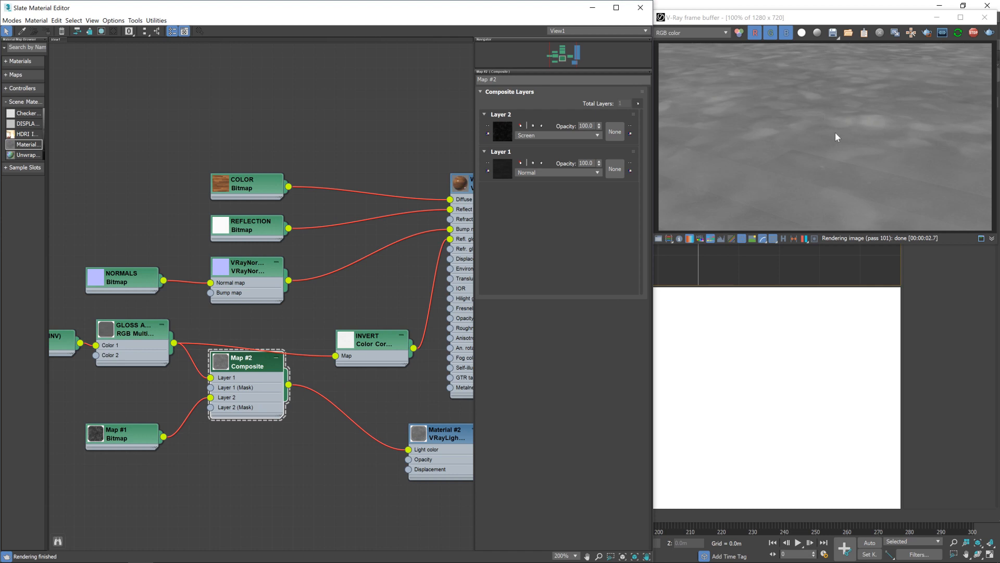
pyautogui.moveTo(706, 188)
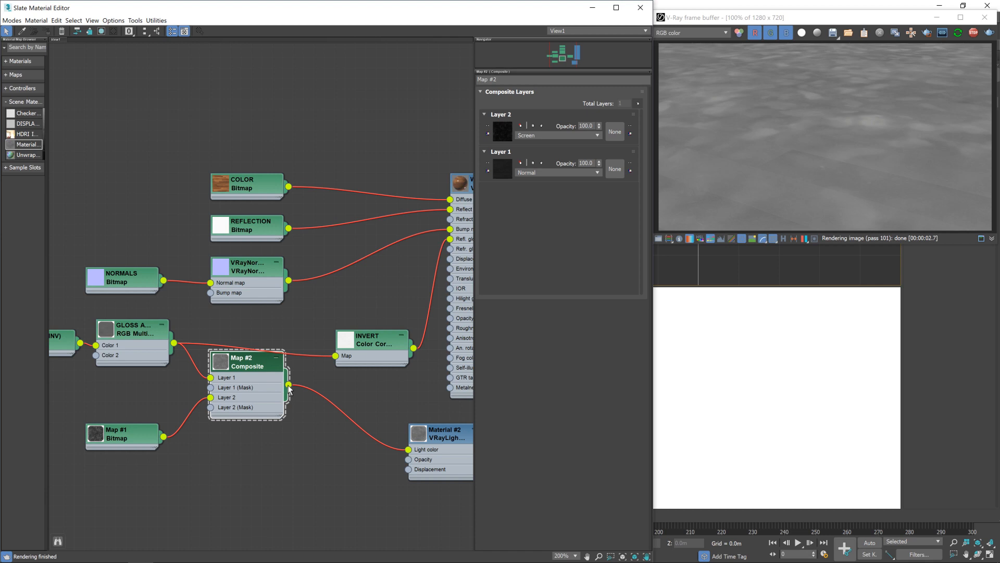
pyautogui.moveTo(294, 388)
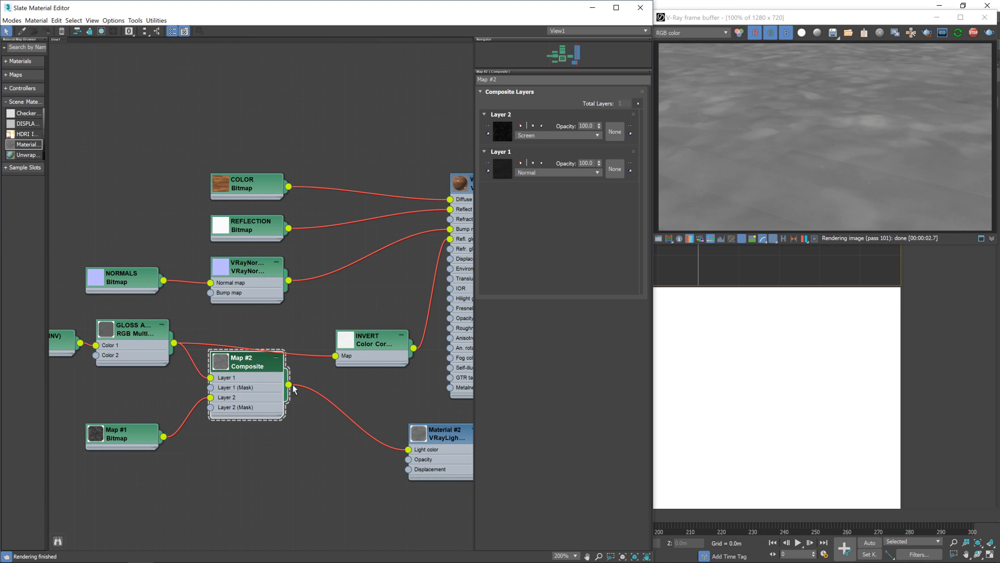
pyautogui.moveTo(300, 384)
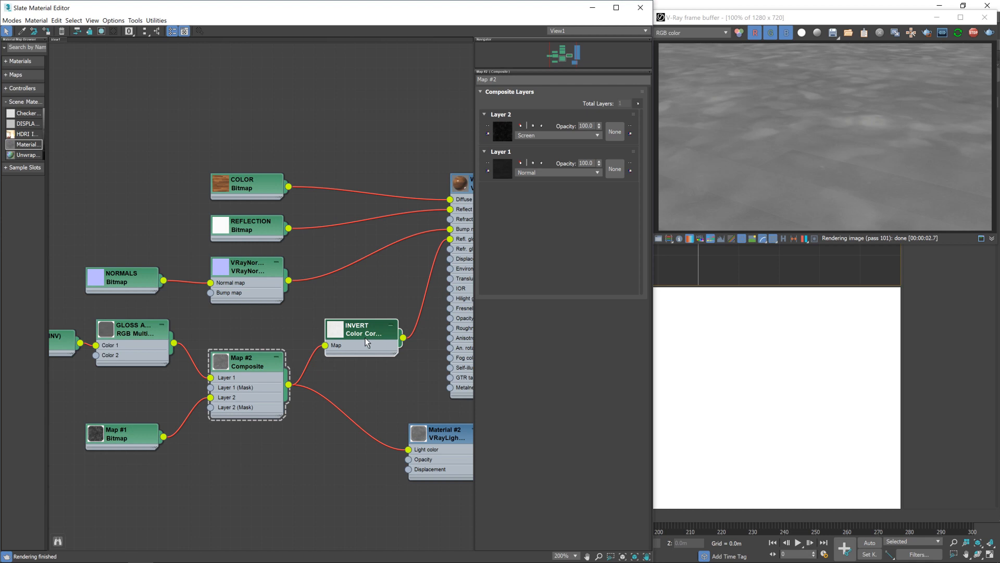
pyautogui.moveTo(458, 184)
pyautogui.write('SMUDGES')
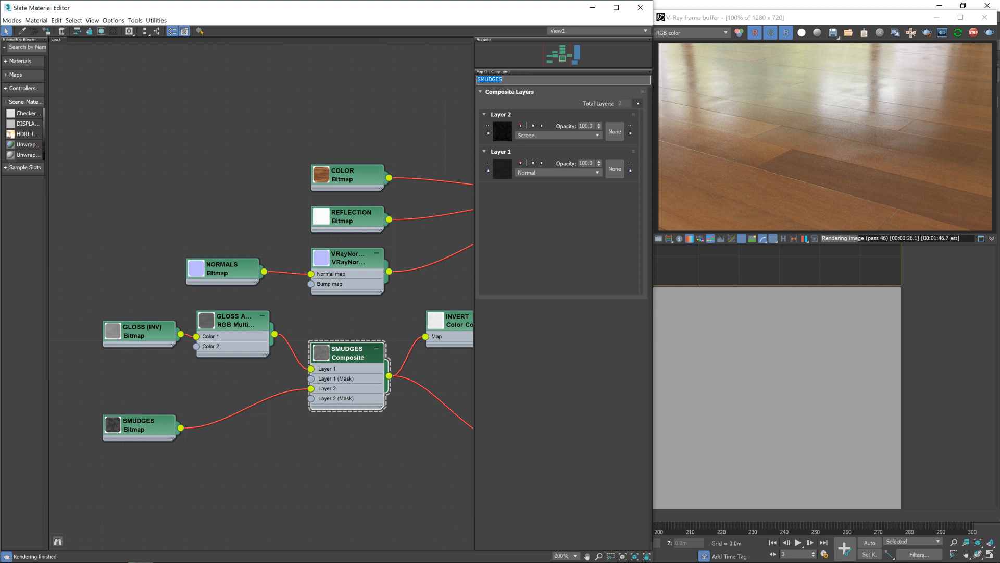
pyautogui.moveTo(436, 87)
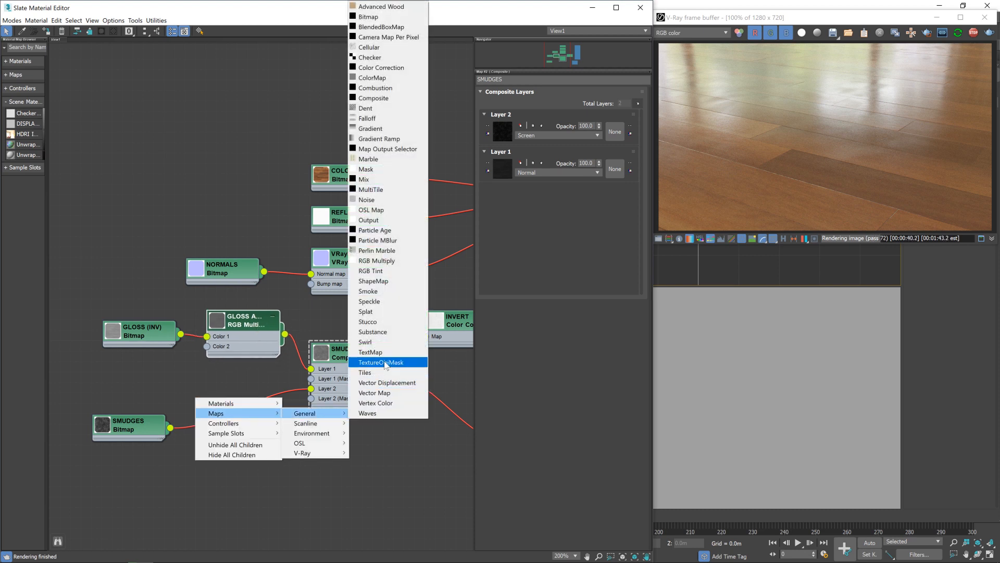
# - Insert an RGB Multiply node between the SMUDGES bitmap and Composite layer 2
pyautogui.click(377, 260)
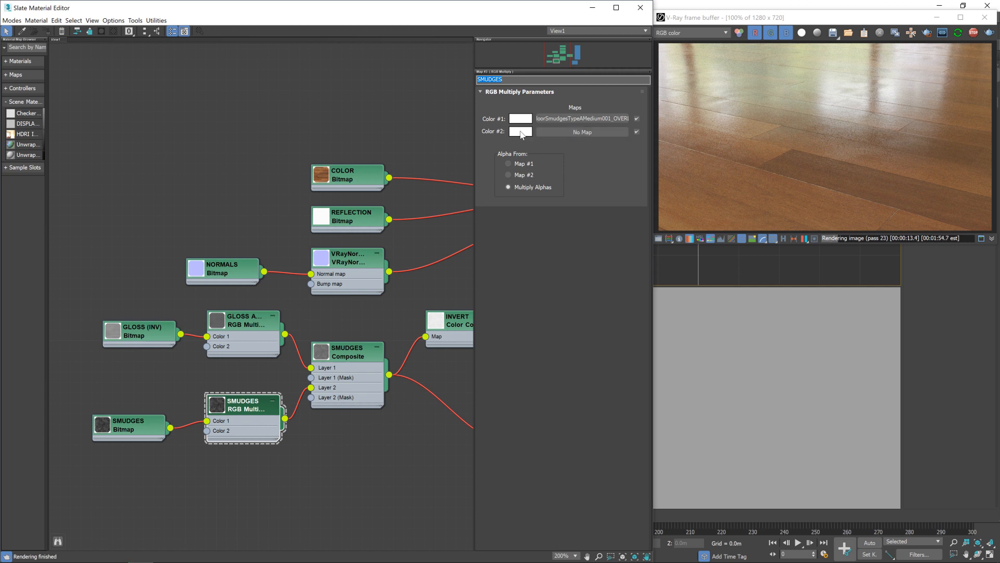
# - Set the smudges RGB Multiply Color #2 to mid grey 113, 113, 113
pyautogui.click(520, 131)
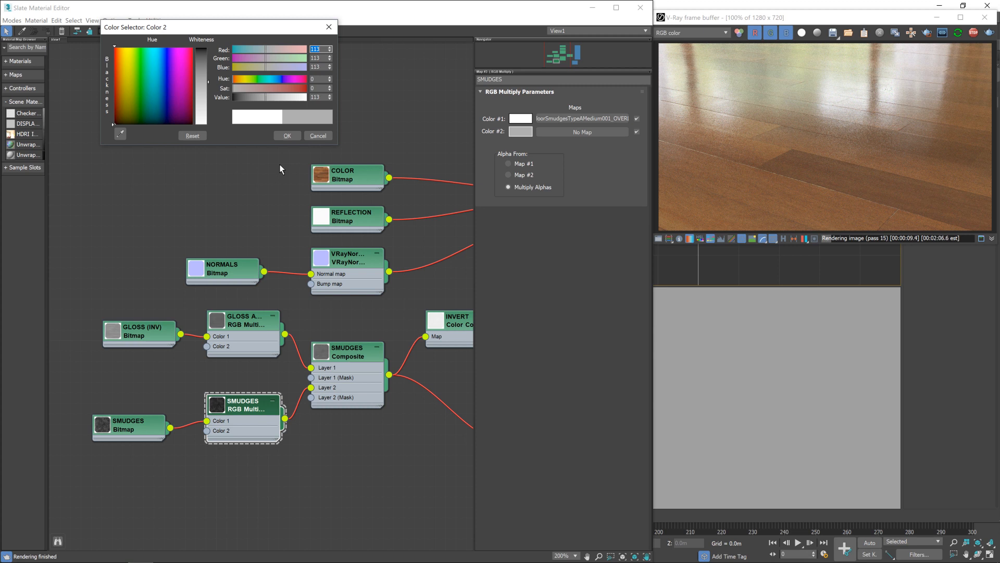
pyautogui.moveTo(131, 76)
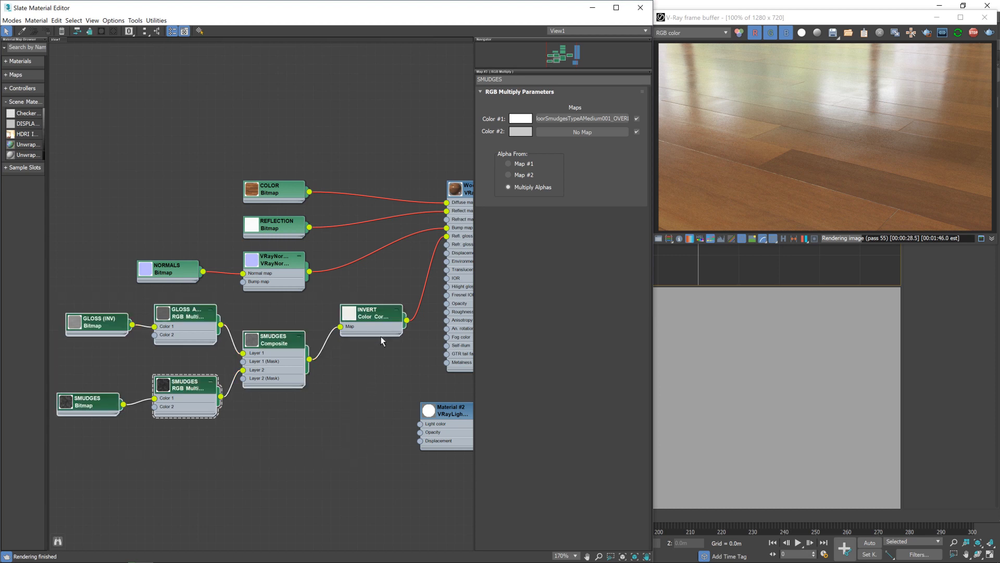
pyautogui.moveTo(364, 319)
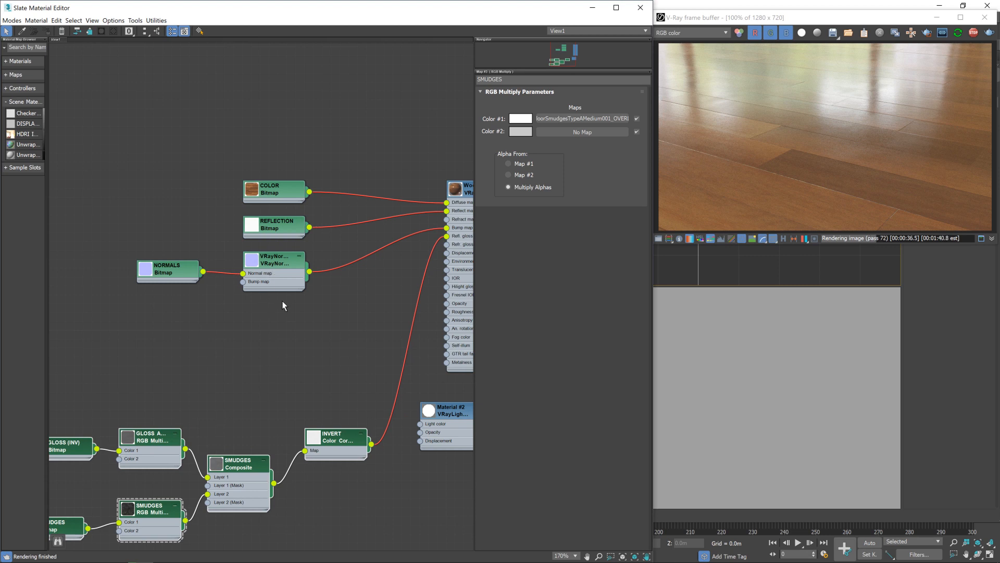
pyautogui.moveTo(339, 341)
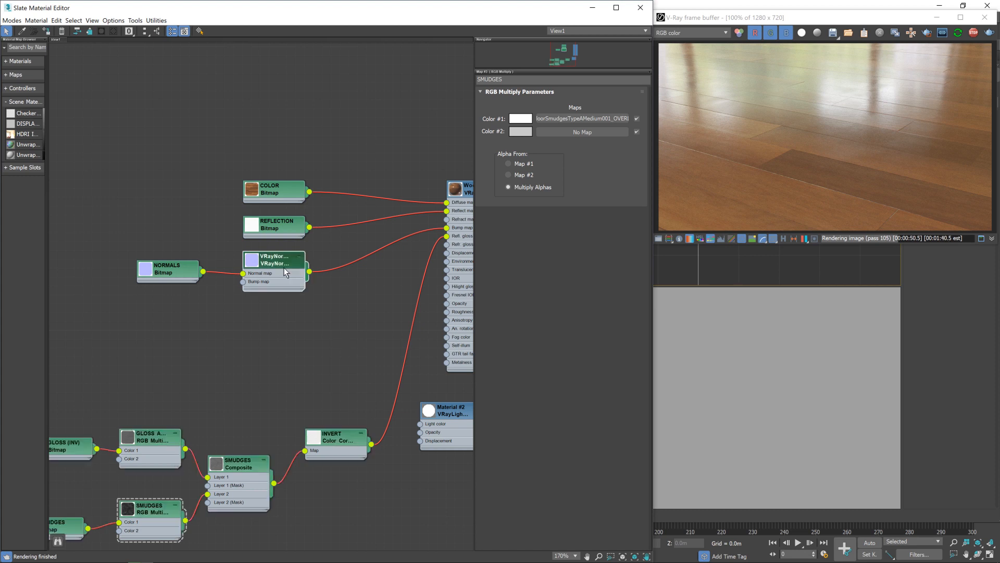
pyautogui.moveTo(288, 295)
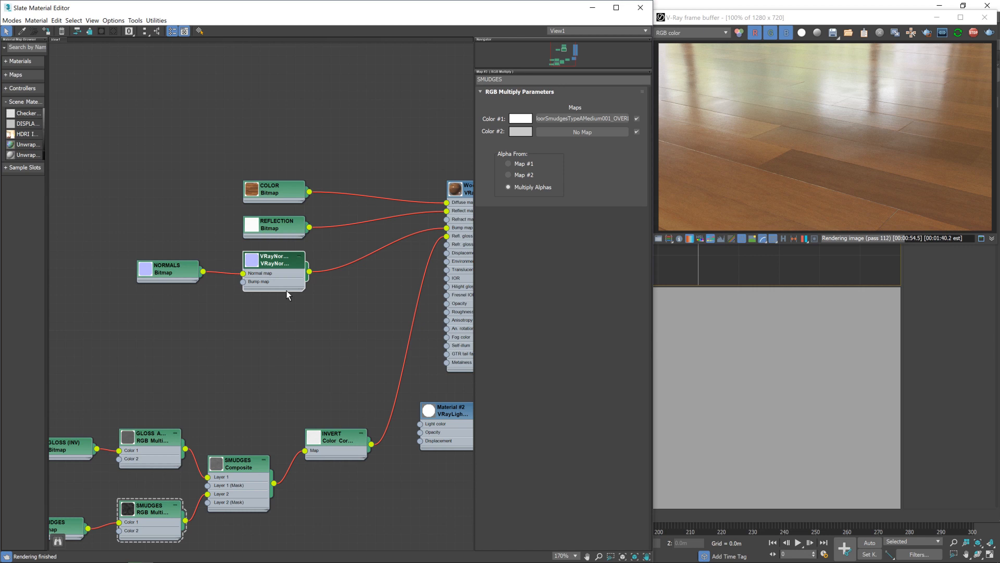
pyautogui.moveTo(300, 275)
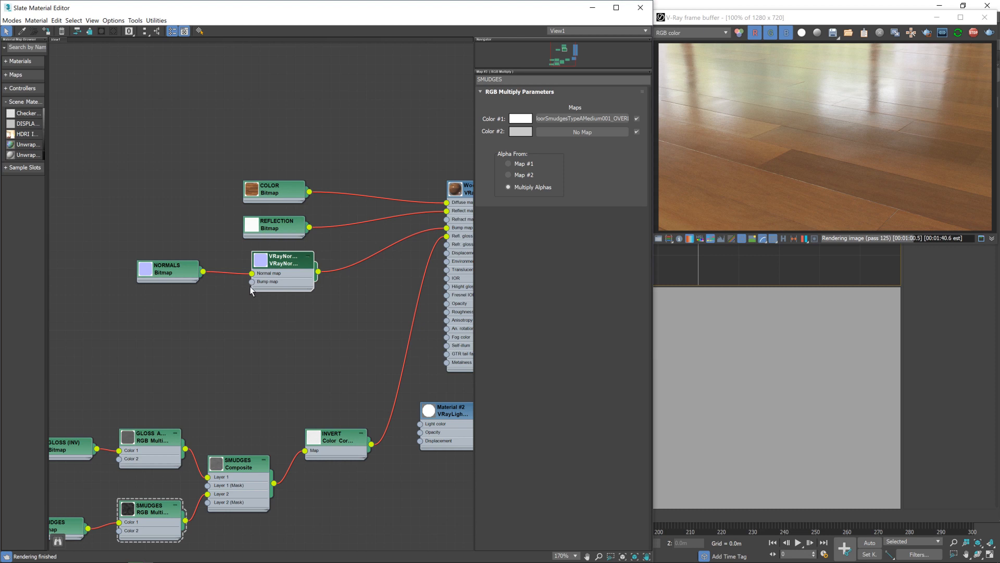
pyautogui.moveTo(177, 319)
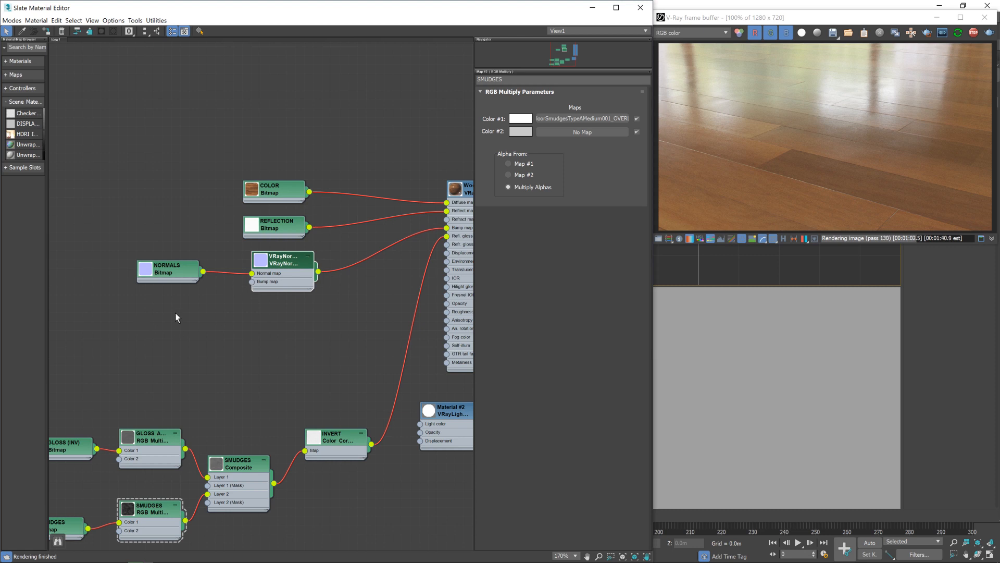
# - Add a new Bitmap node and browse to the Materials > GunScratches003 > 4K folder
pyautogui.rightClick(176, 316)
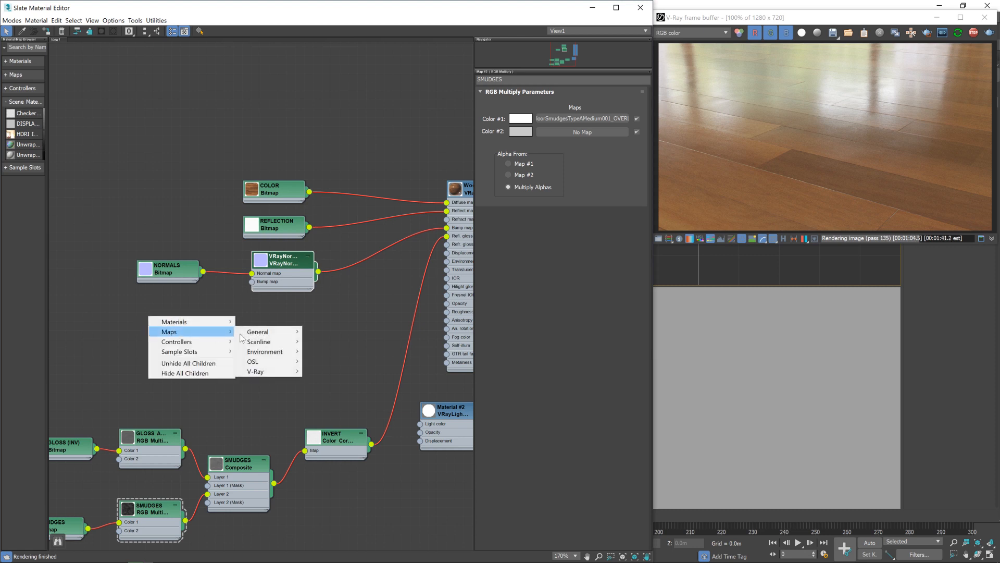
pyautogui.click(257, 331)
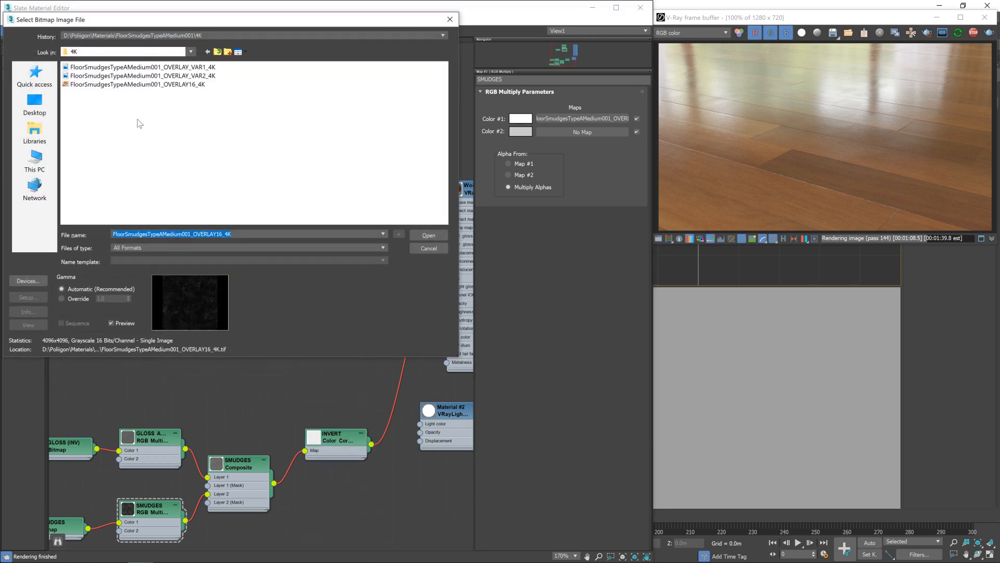
pyautogui.click(217, 52)
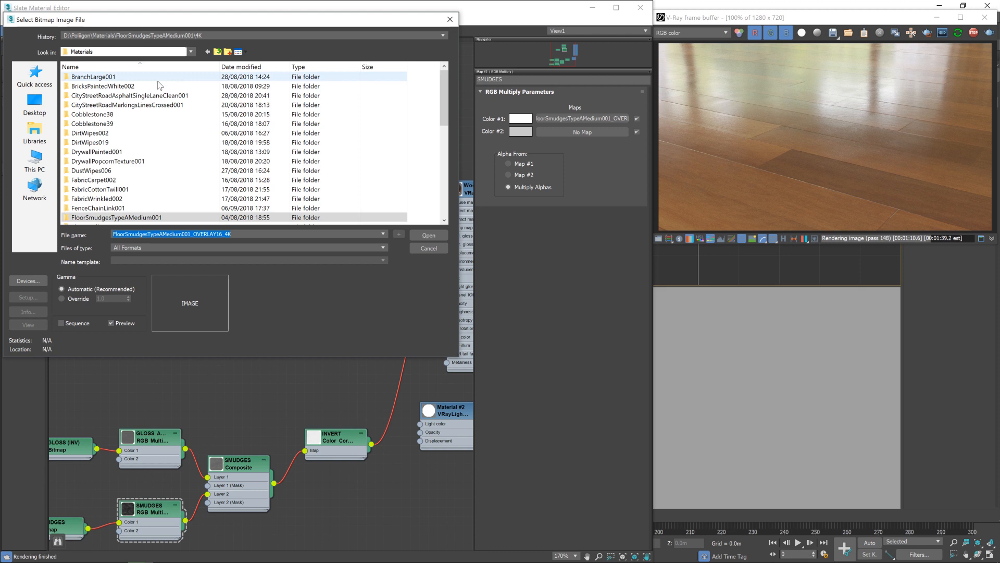
pyautogui.scroll(-3)
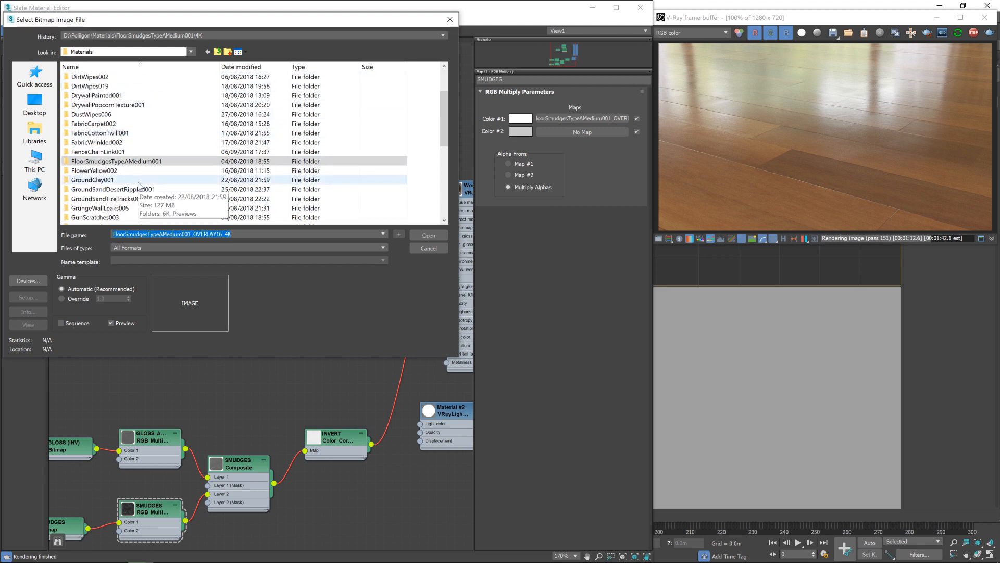
pyautogui.doubleClick(100, 208)
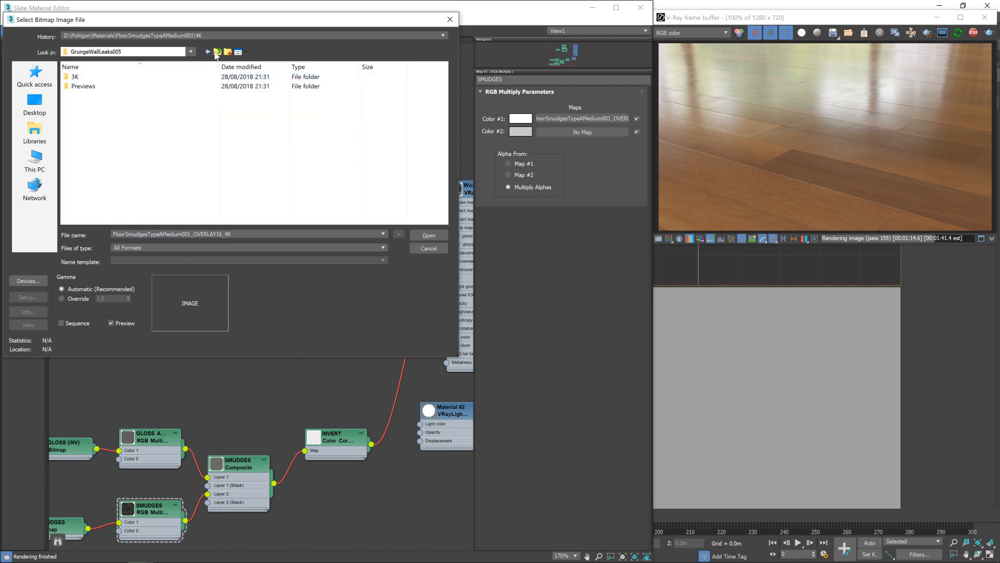
pyautogui.click(217, 52)
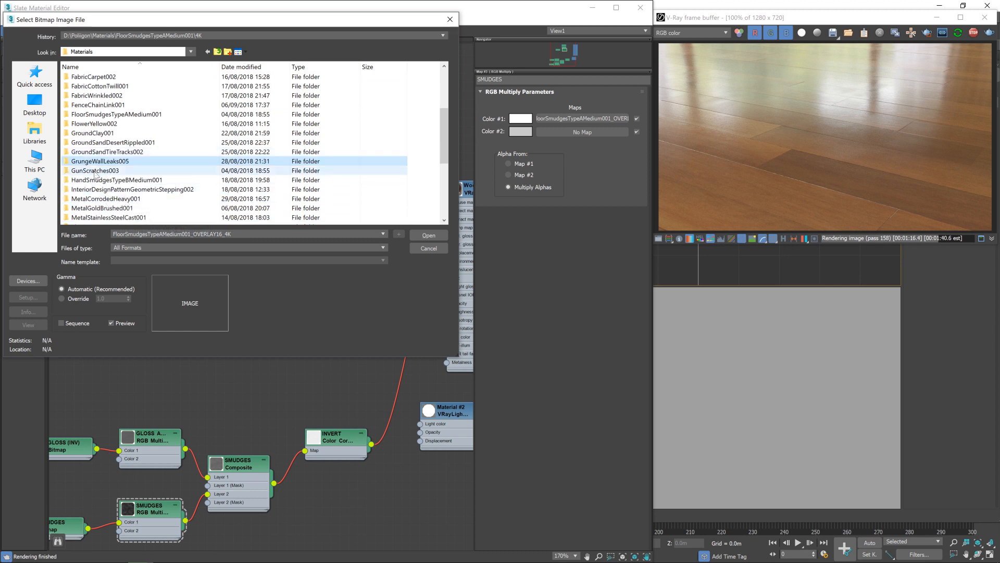
pyautogui.doubleClick(95, 170)
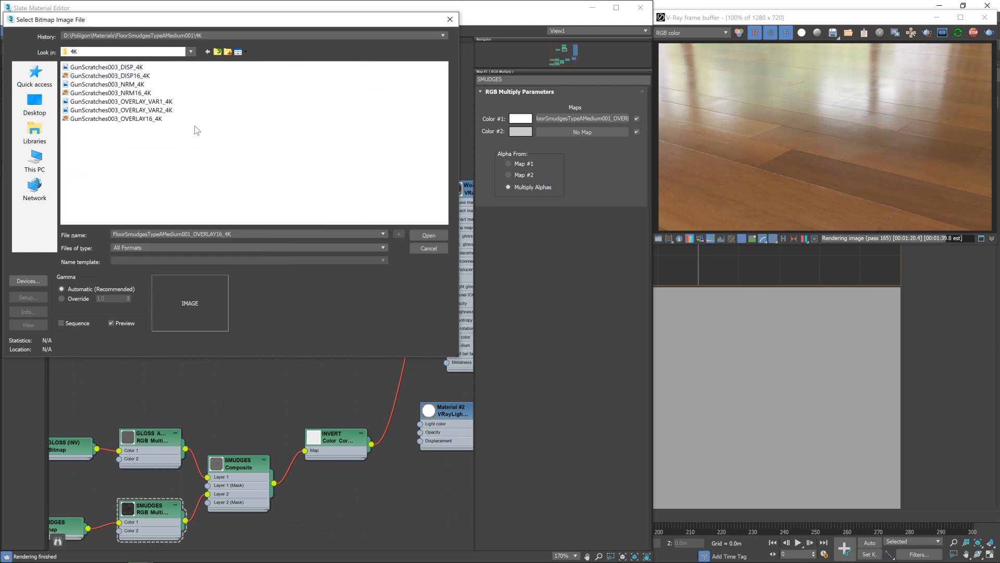
# - Load GunScratches003_OVERLAY16_4K with gamma override 1.0
pyautogui.click(116, 119)
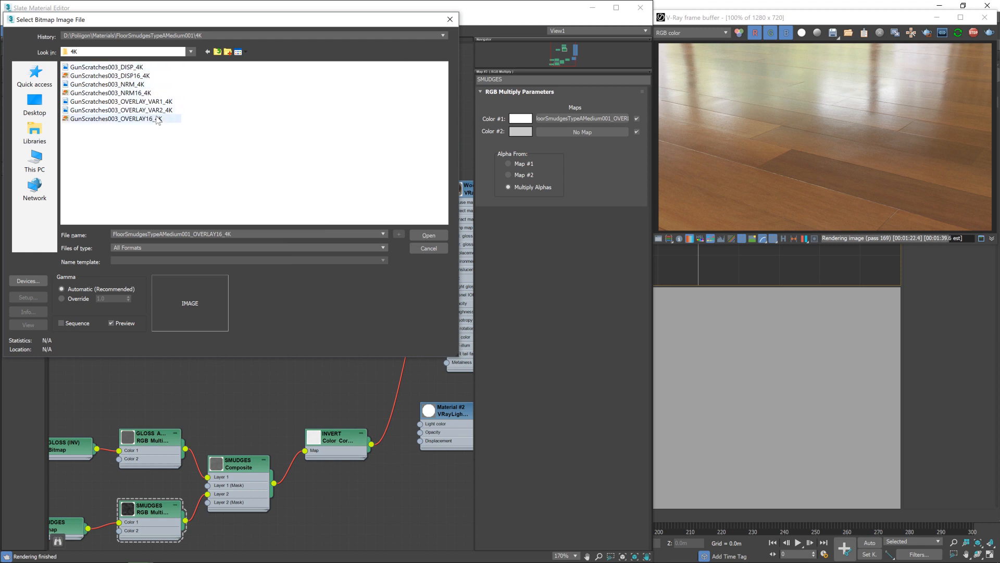
pyautogui.click(428, 248)
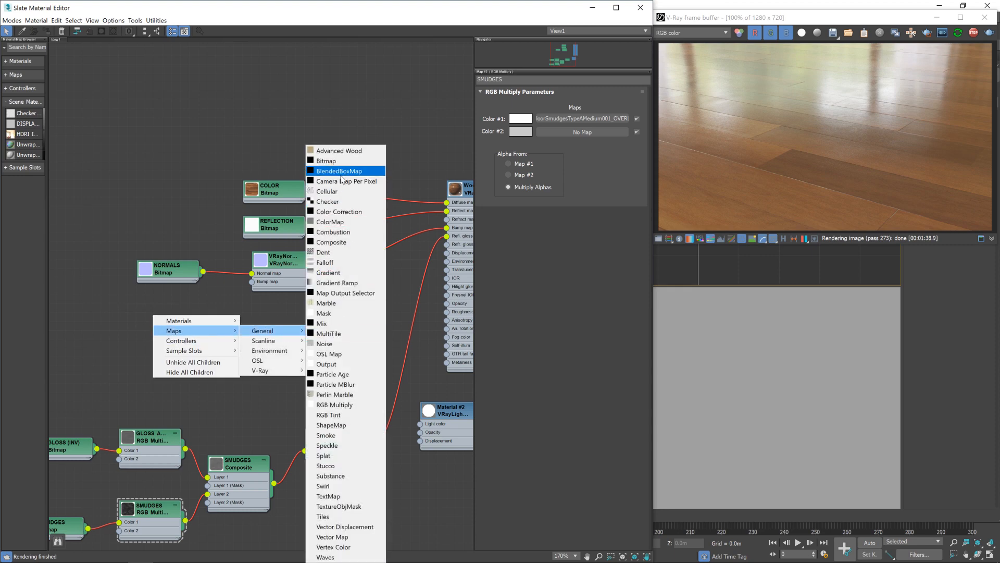
pyautogui.click(325, 160)
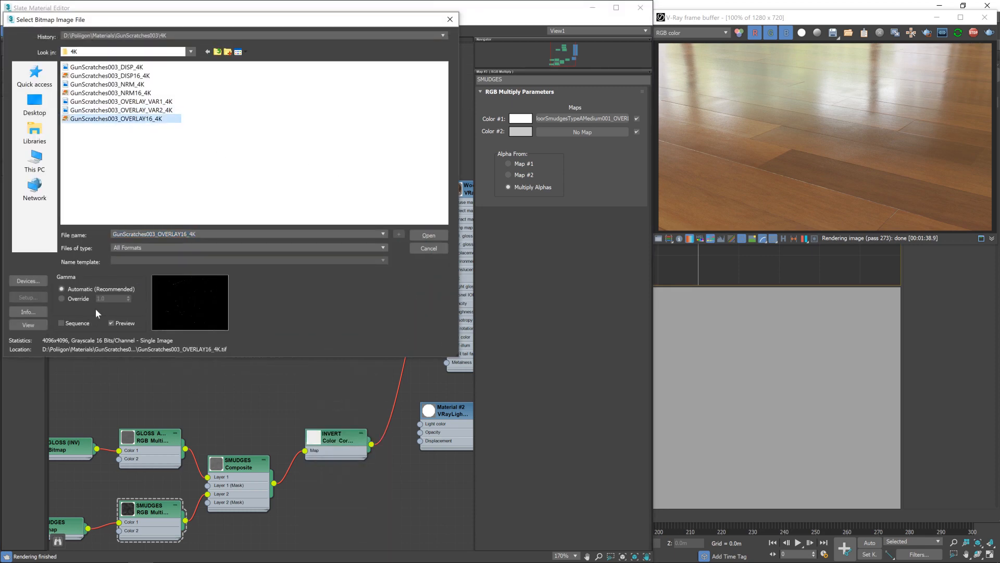
pyautogui.click(61, 298)
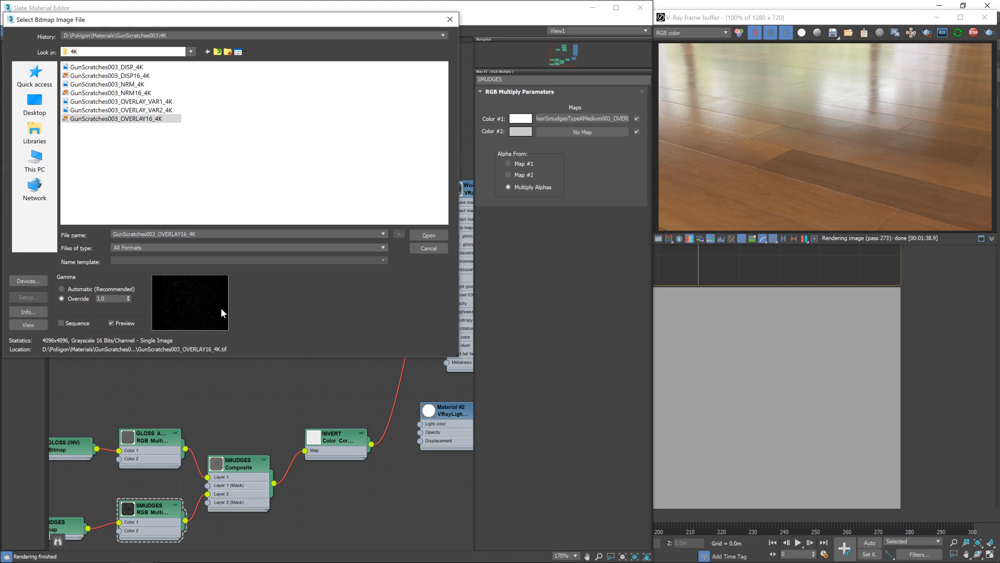
pyautogui.moveTo(201, 320)
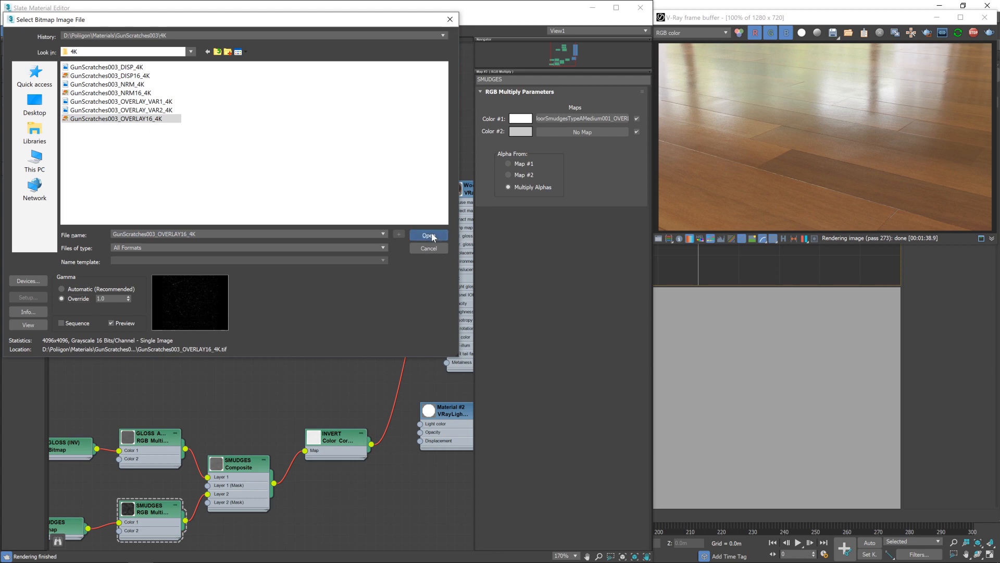
pyautogui.click(428, 234)
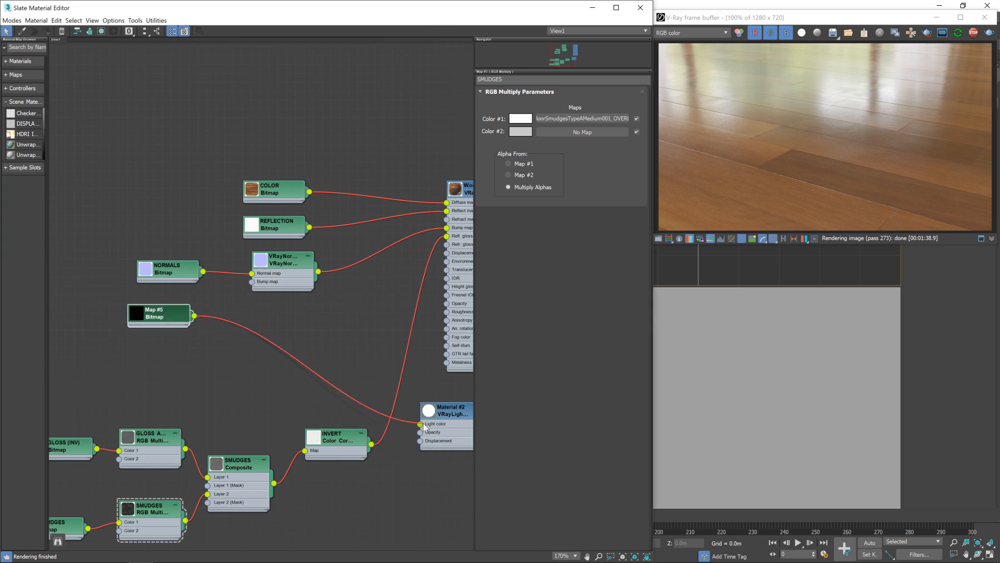
# - Name the bitmap SCRATCHES with tiling 2.5, offsets U 0.43 and V 1.14
pyautogui.rightClick(437, 412)
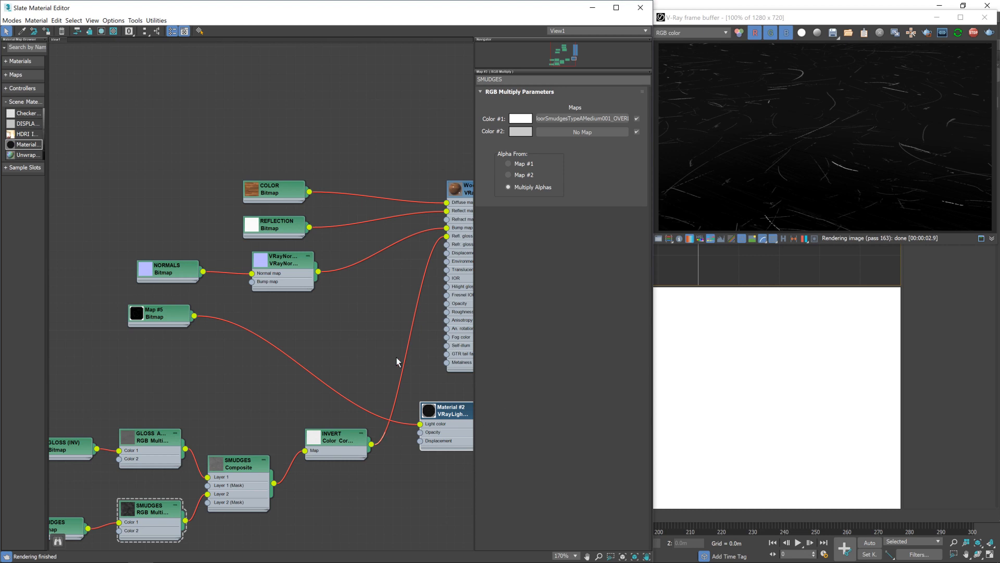
pyautogui.doubleClick(158, 313)
pyautogui.write('SCRATCHES')
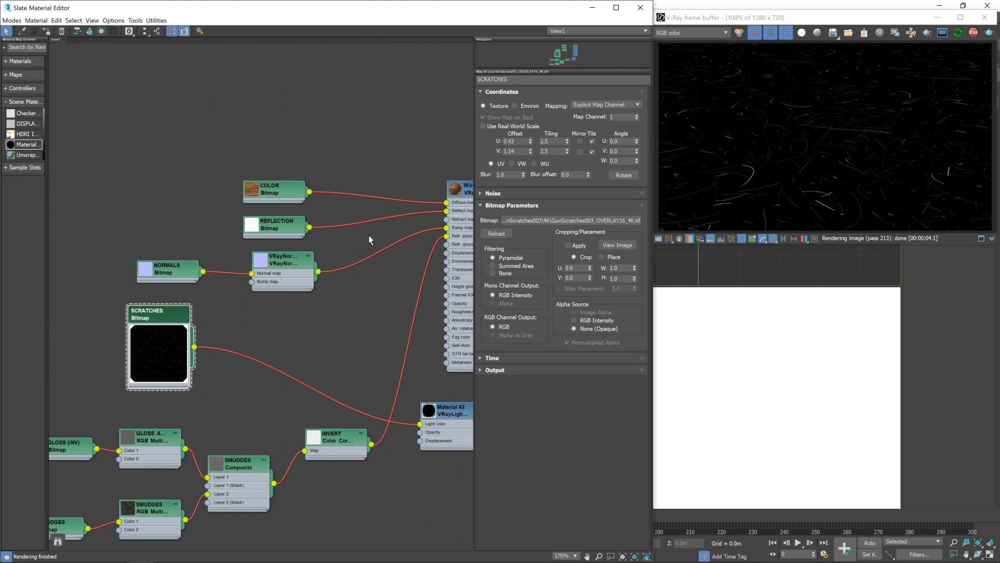
pyautogui.moveTo(195, 348)
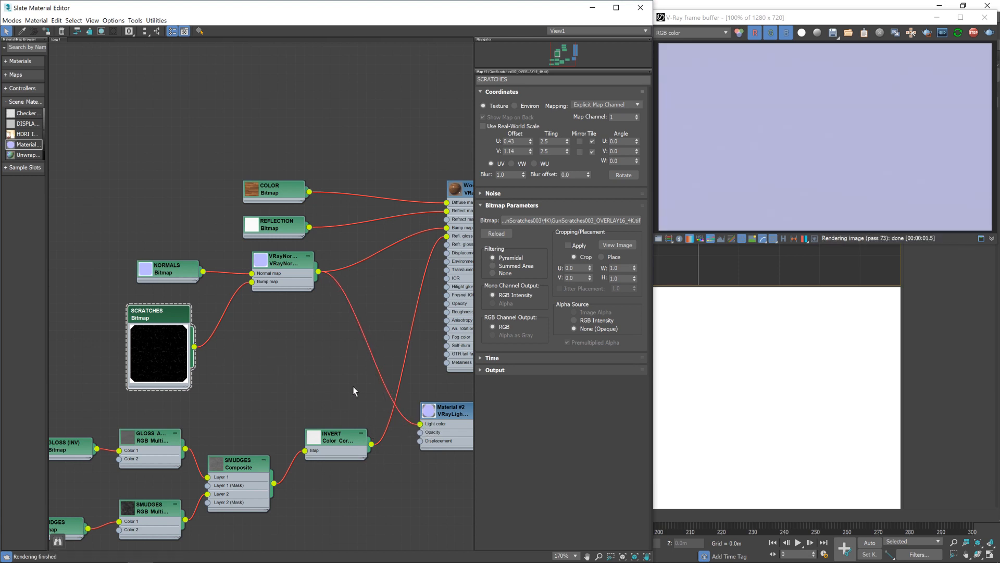
# - Feed the SCRATCHES bitmap into the VRayNormalMap bump input and re-render the floor
pyautogui.click(284, 261)
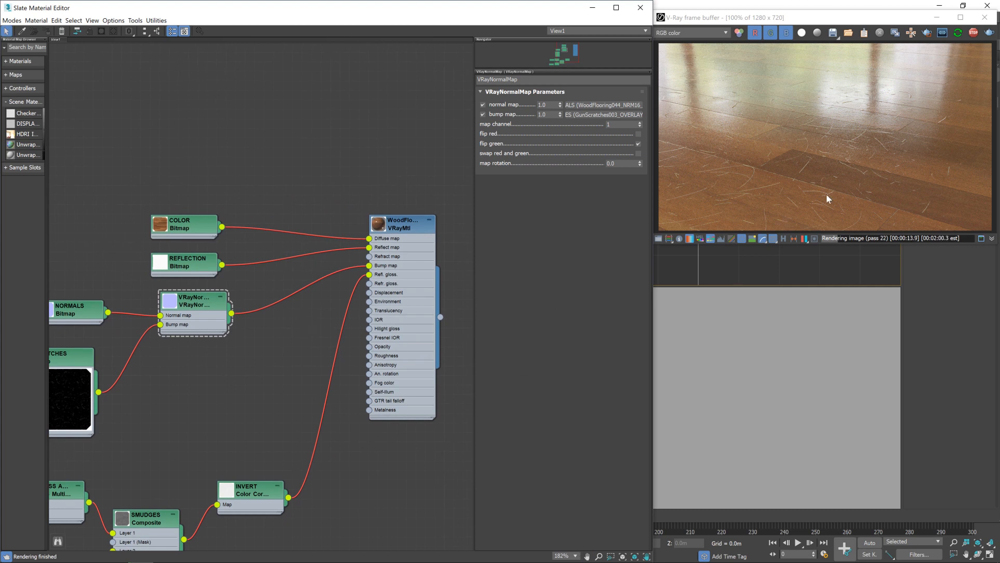
pyautogui.moveTo(841, 152)
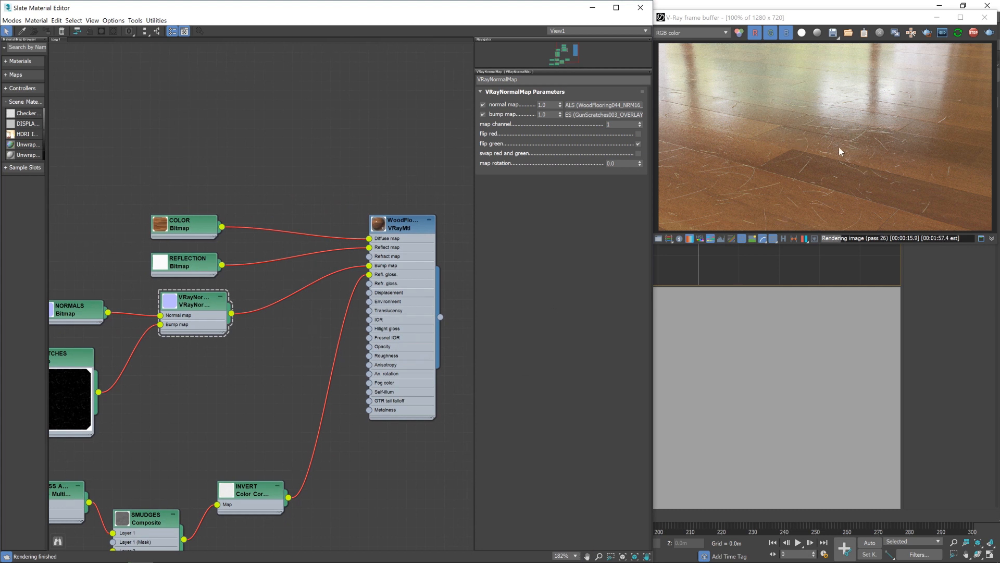
pyautogui.moveTo(796, 112)
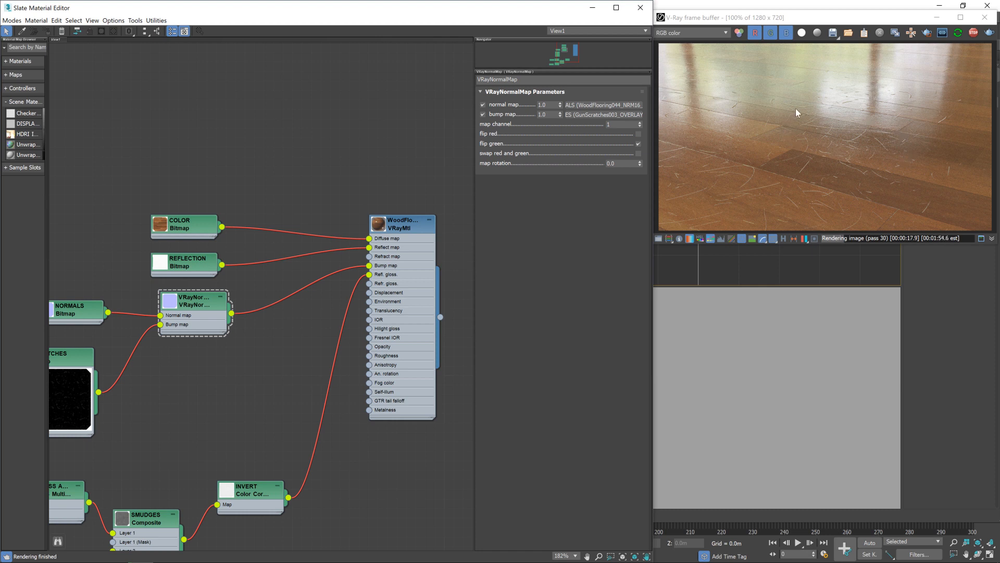
pyautogui.moveTo(742, 154)
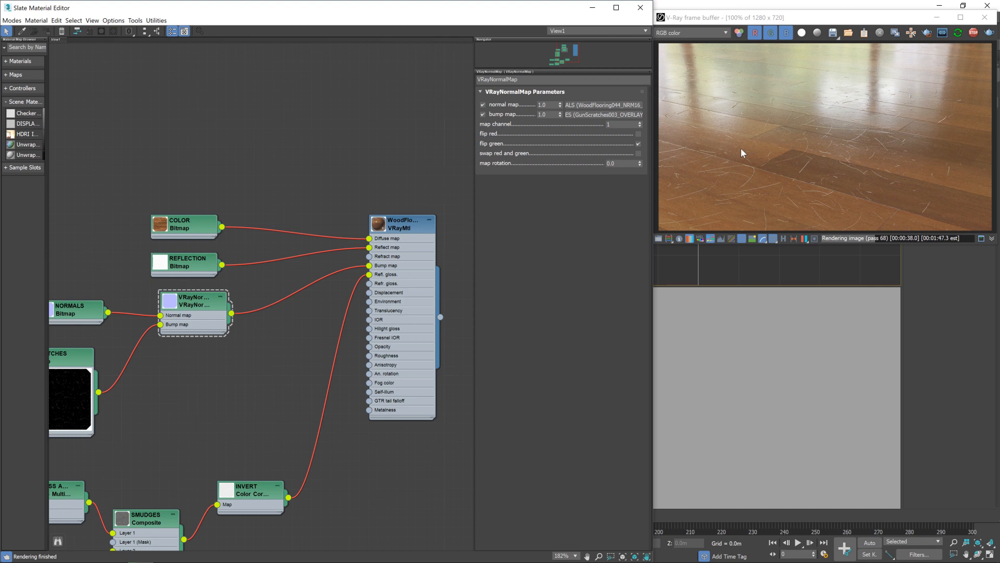
pyautogui.moveTo(816, 131)
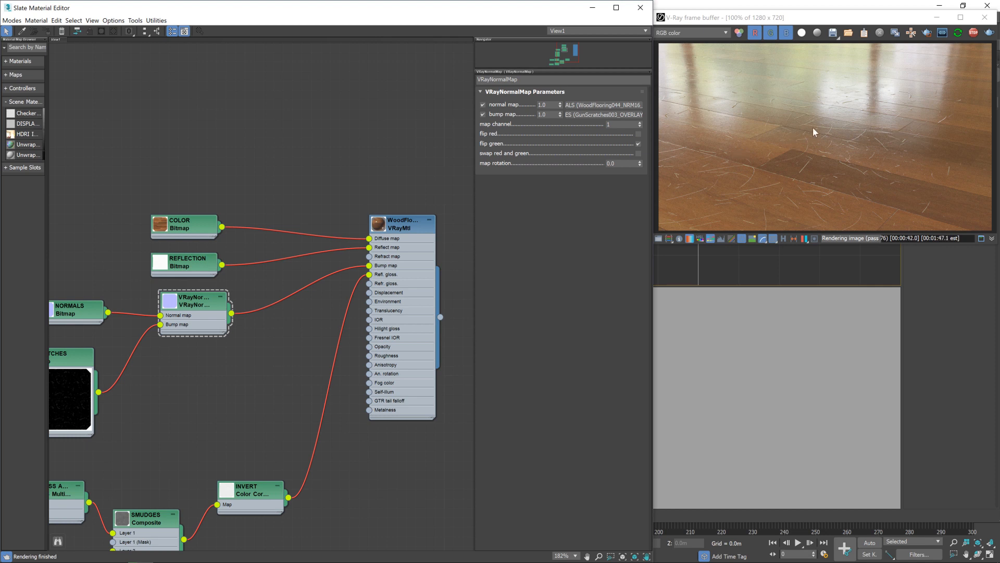
pyautogui.moveTo(884, 203)
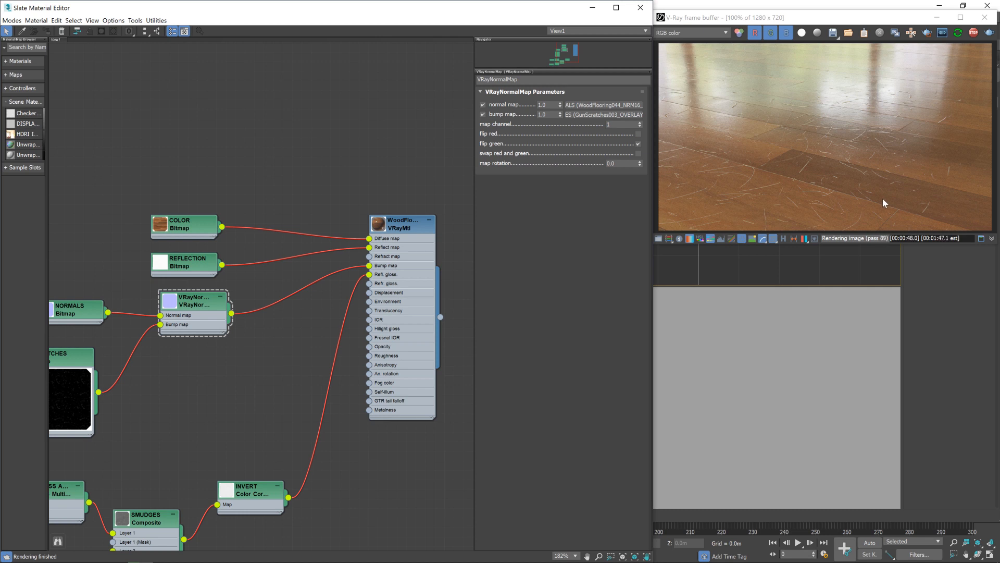
pyautogui.moveTo(826, 157)
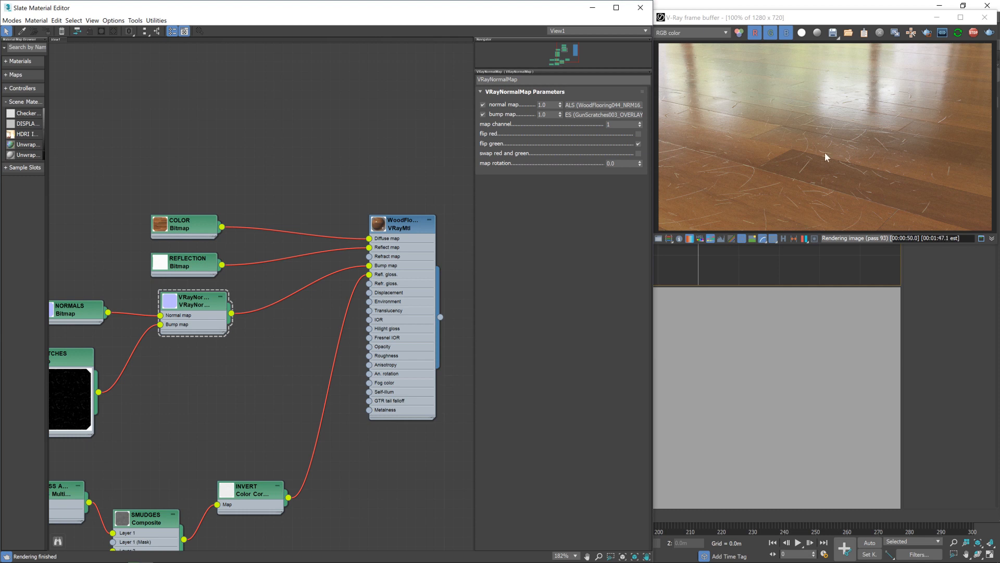
pyautogui.tripleClick(542, 114)
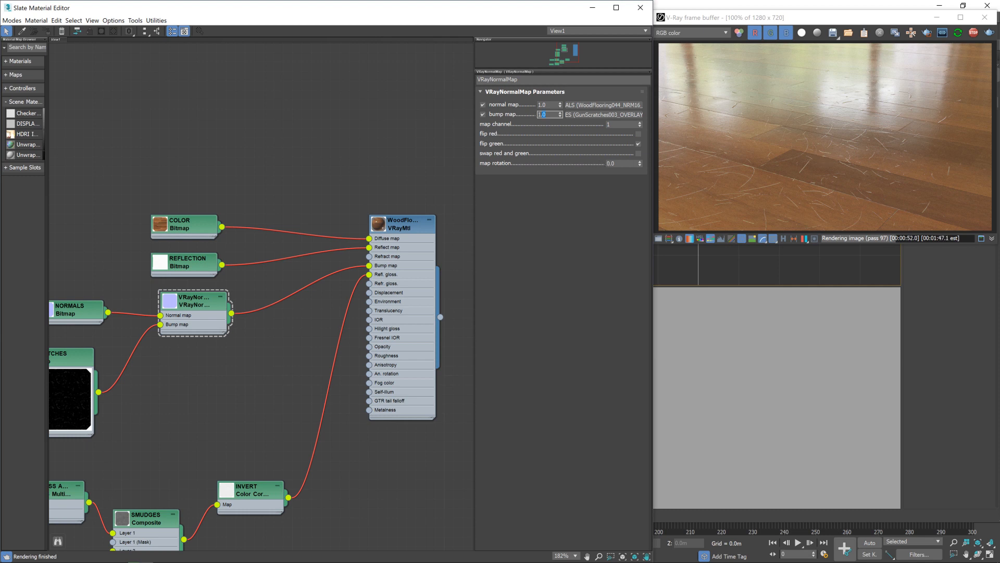
pyautogui.moveTo(473, 240)
pyautogui.write('-1')
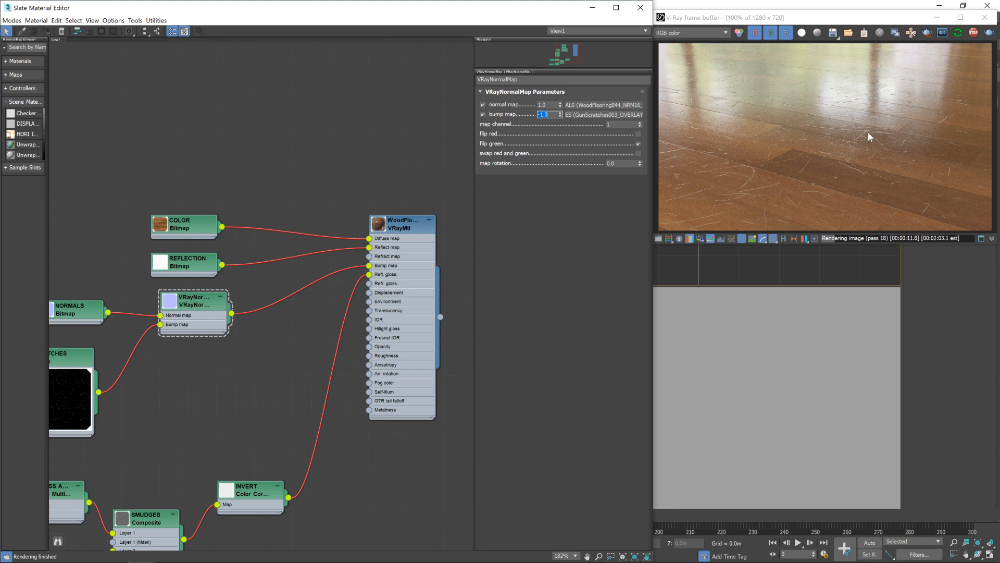
pyautogui.moveTo(834, 133)
pyautogui.write('-0')
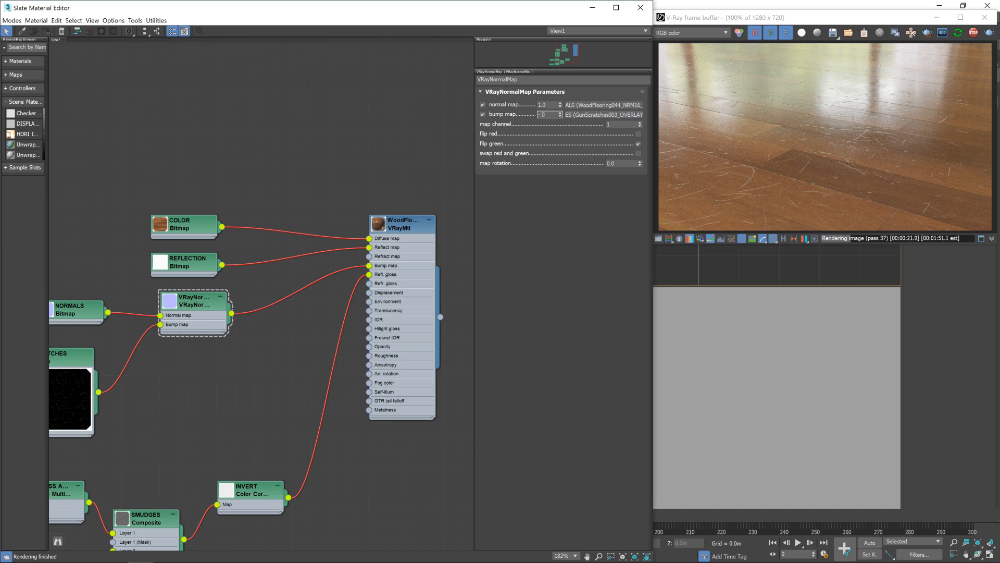
# - Set the VRayNormalMap bump amount to -0.05 and re-render the wood floor
pyautogui.tripleClick(544, 115)
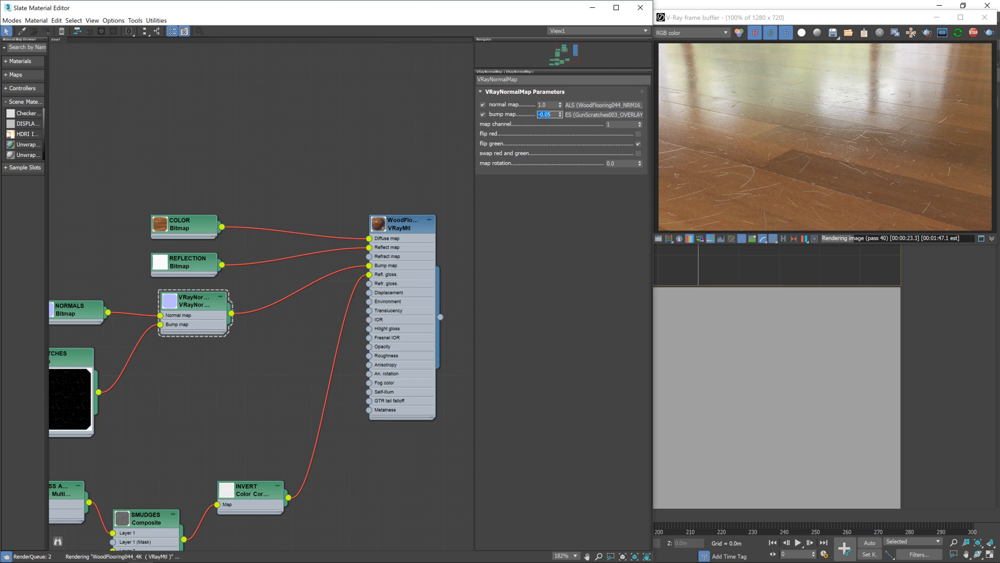